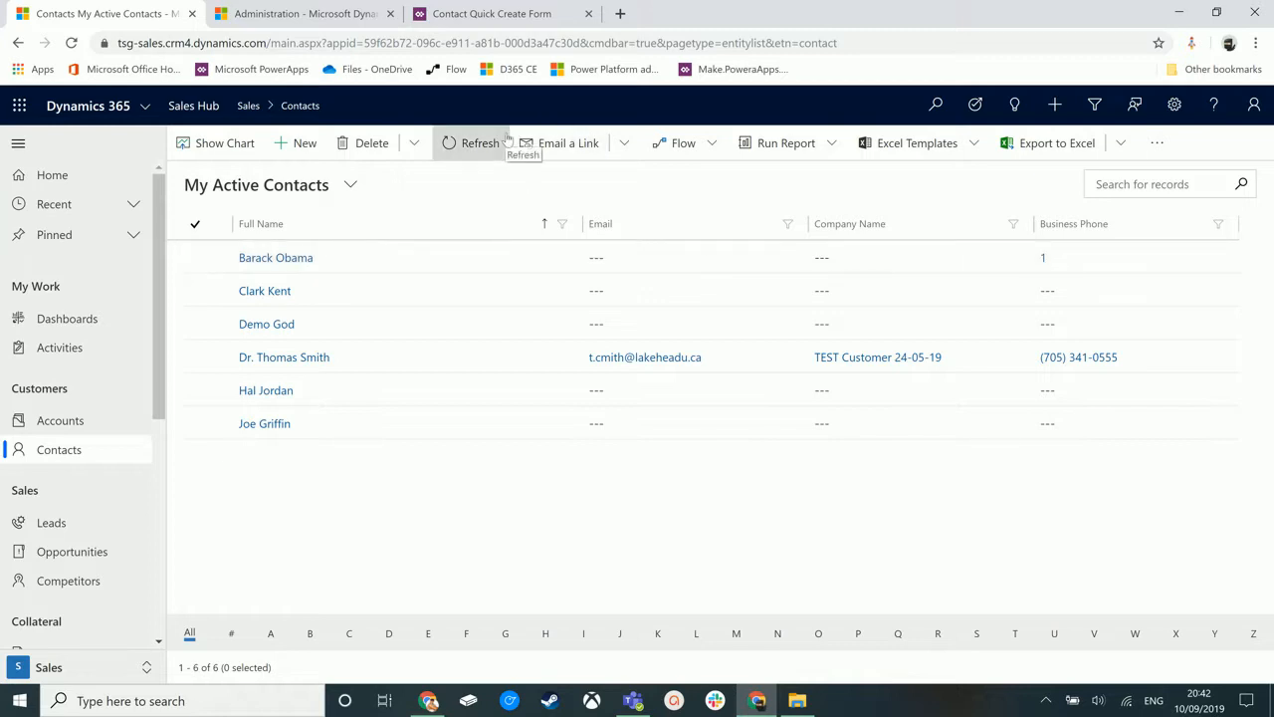
mouse_move(336, 56)
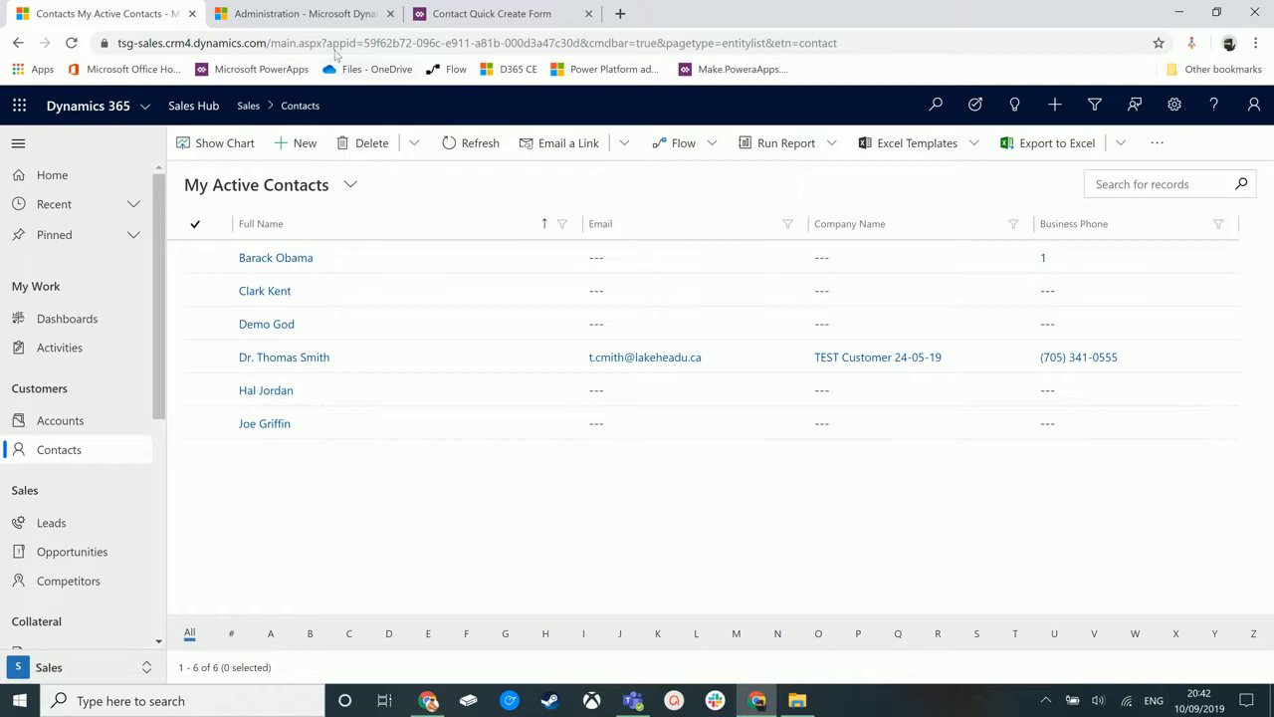
mouse_move(299, 13)
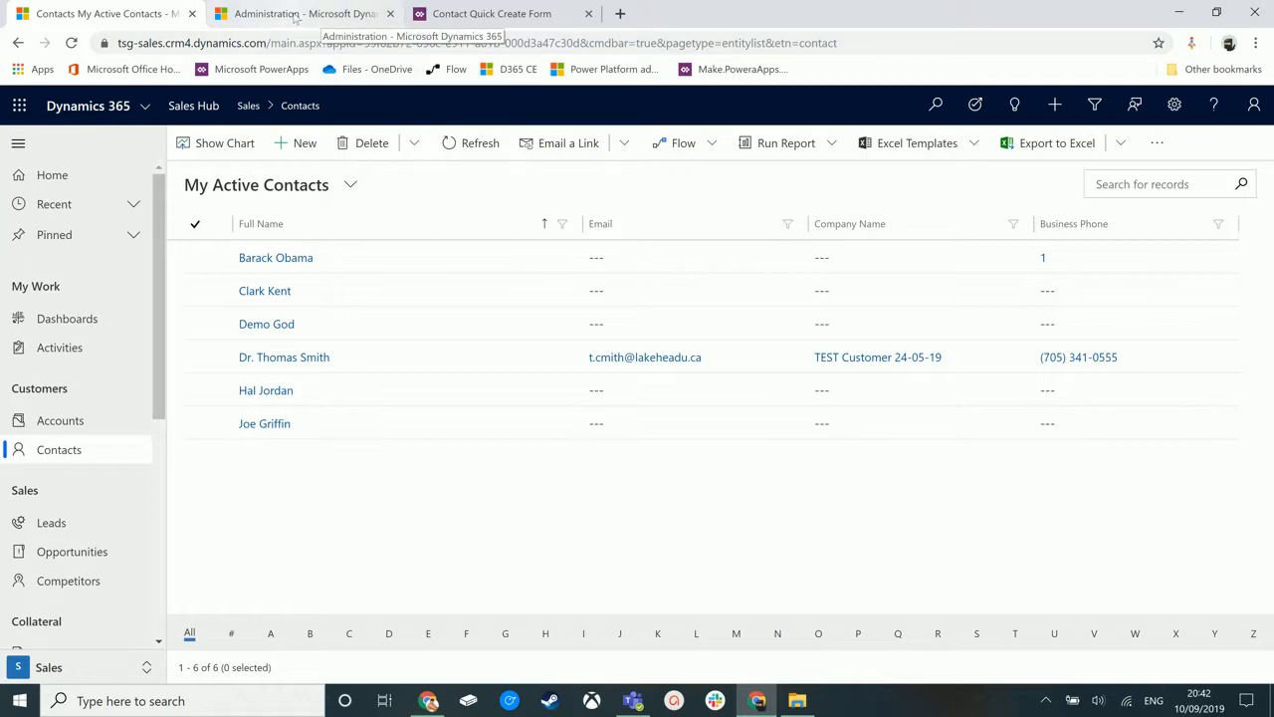
Review the Sales options in System Settings, where business card images are always retained after scanning.
left_click(302, 13)
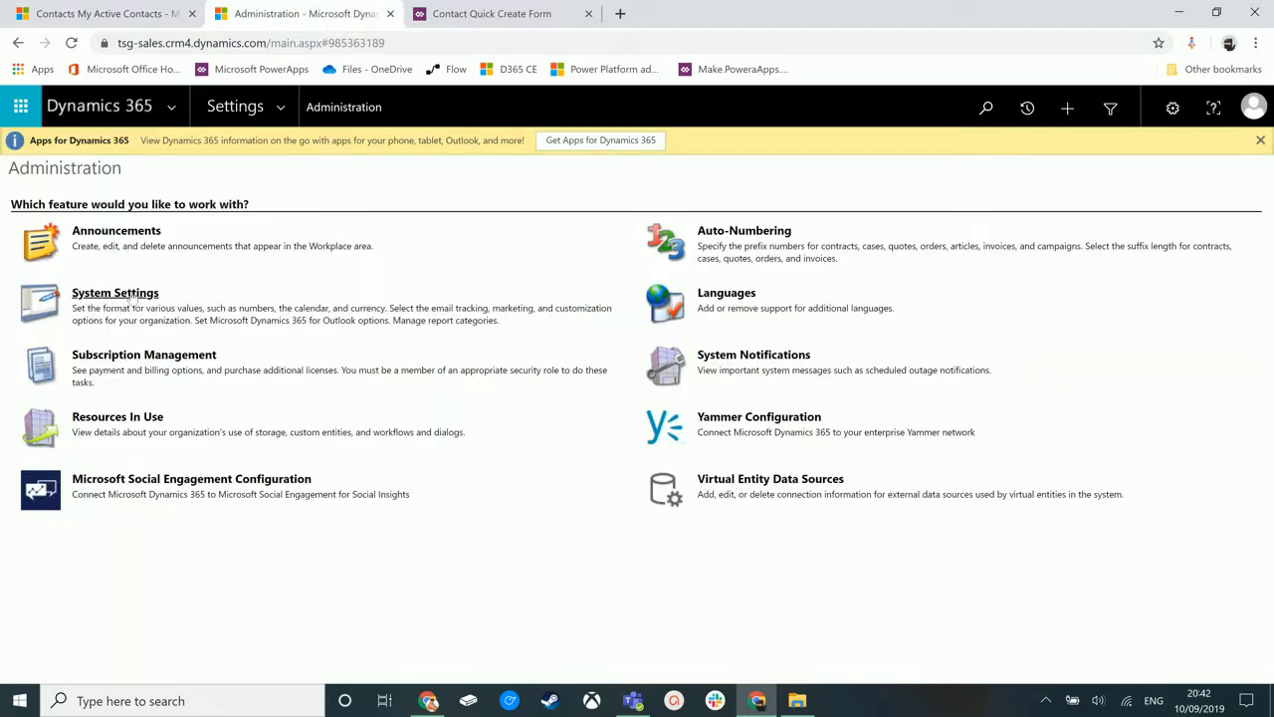
left_click(114, 291)
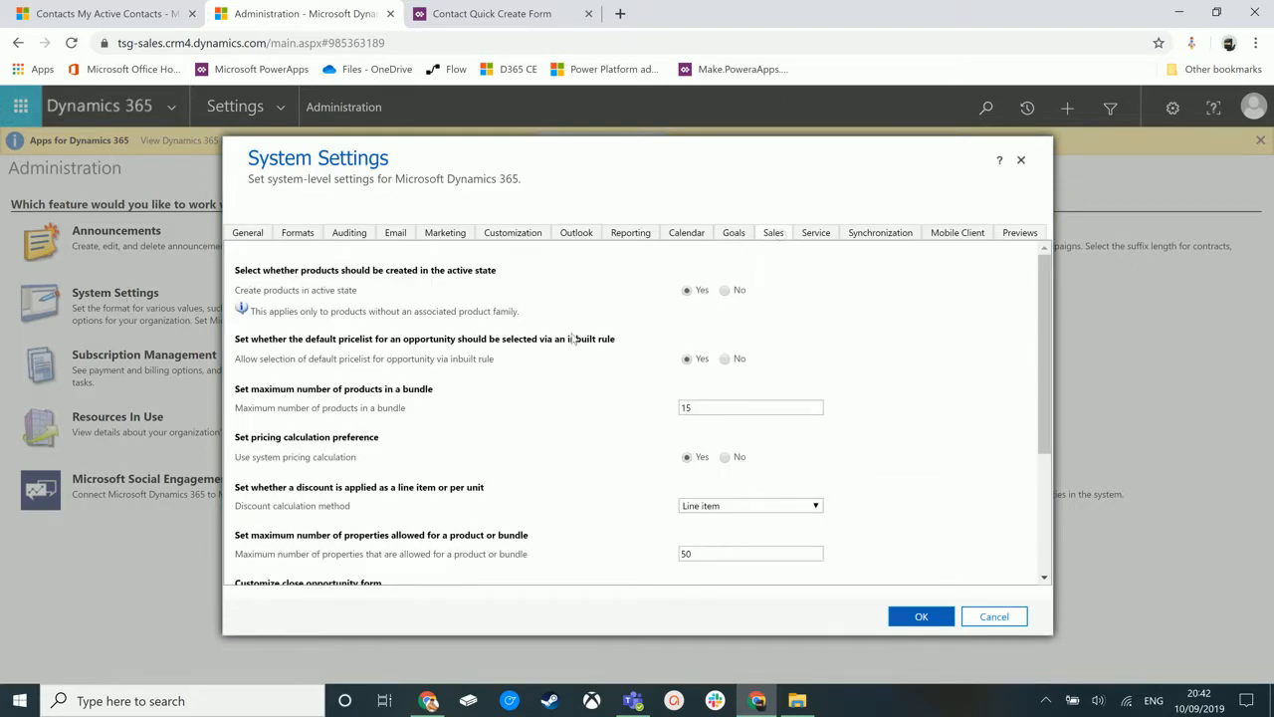
scroll("down", 3)
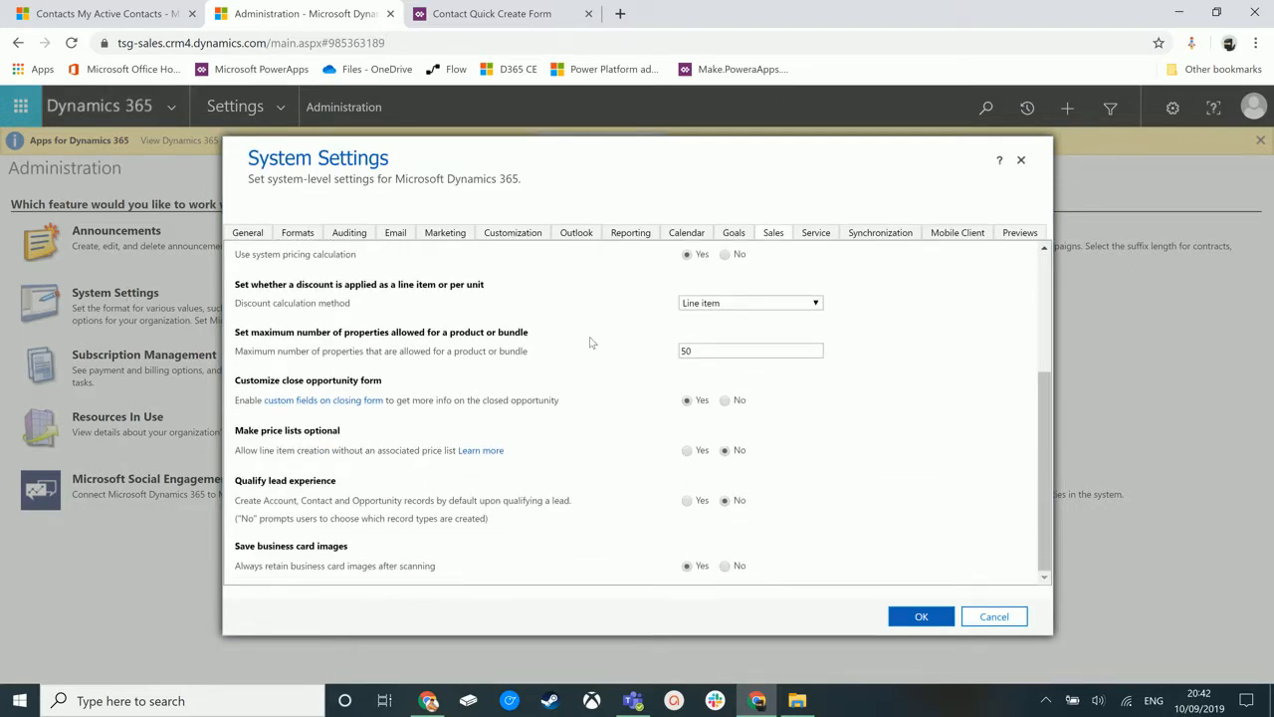
mouse_move(317, 555)
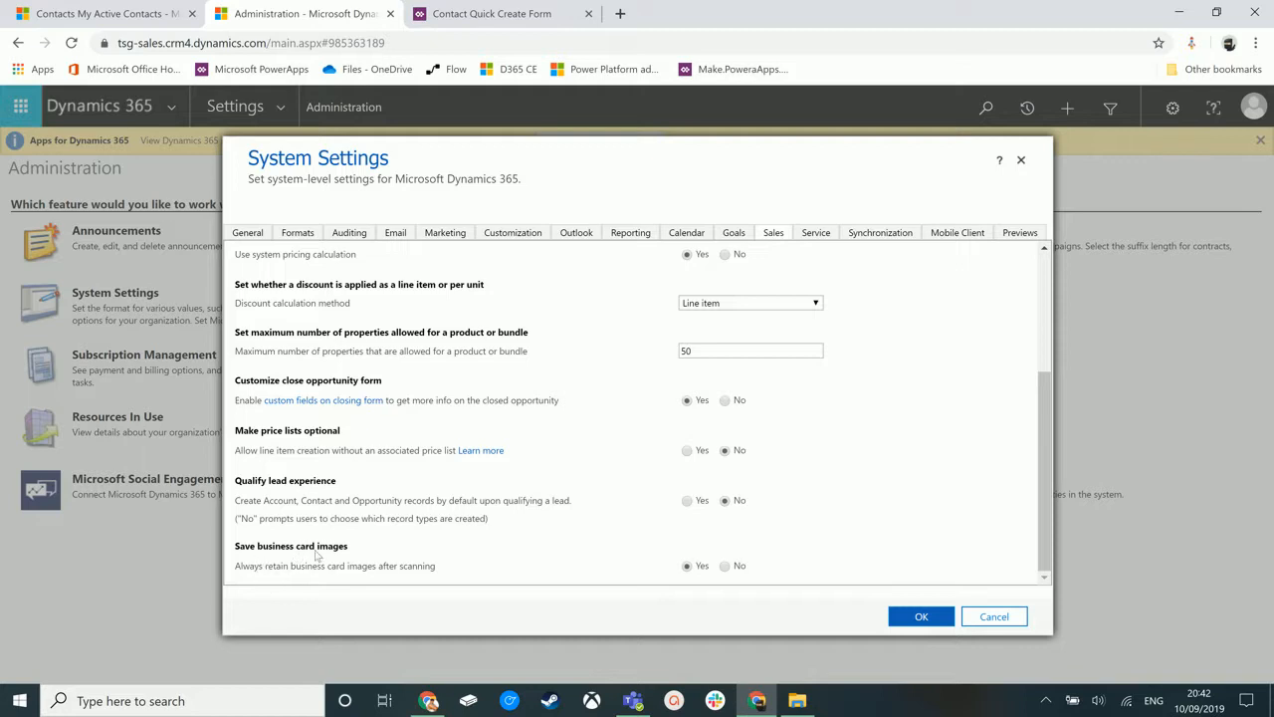
mouse_move(268, 579)
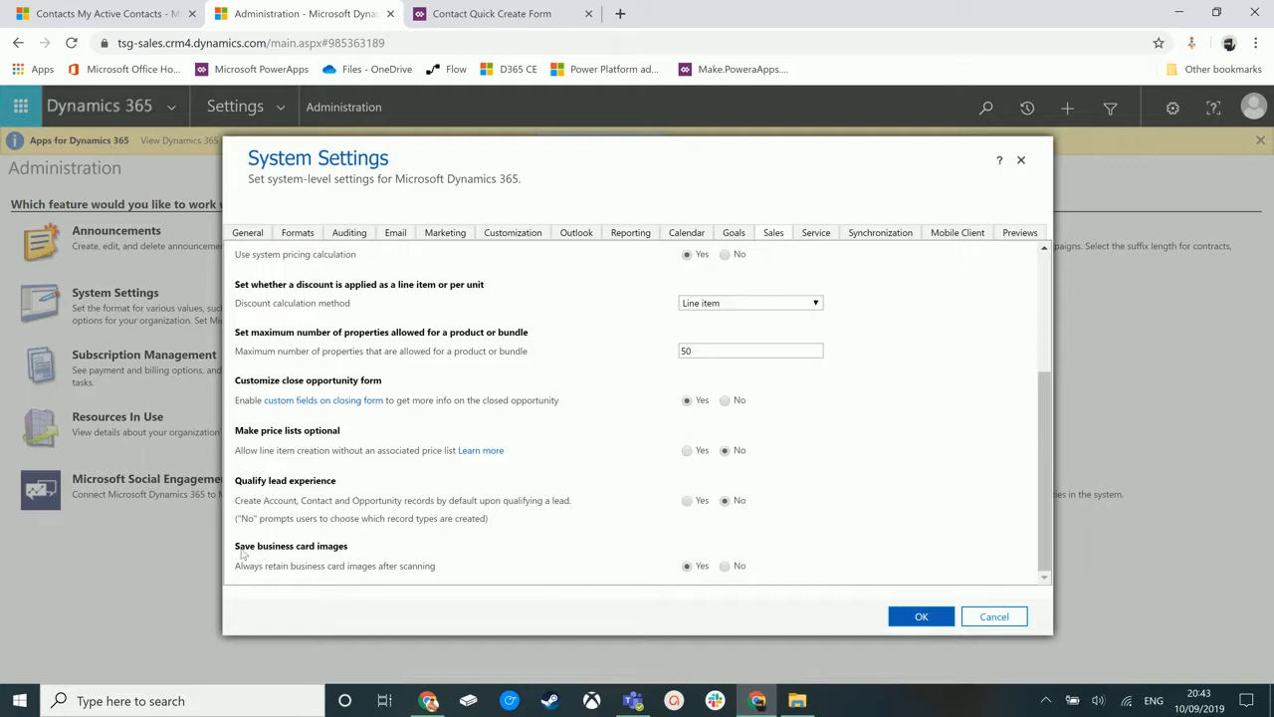
mouse_move(555, 600)
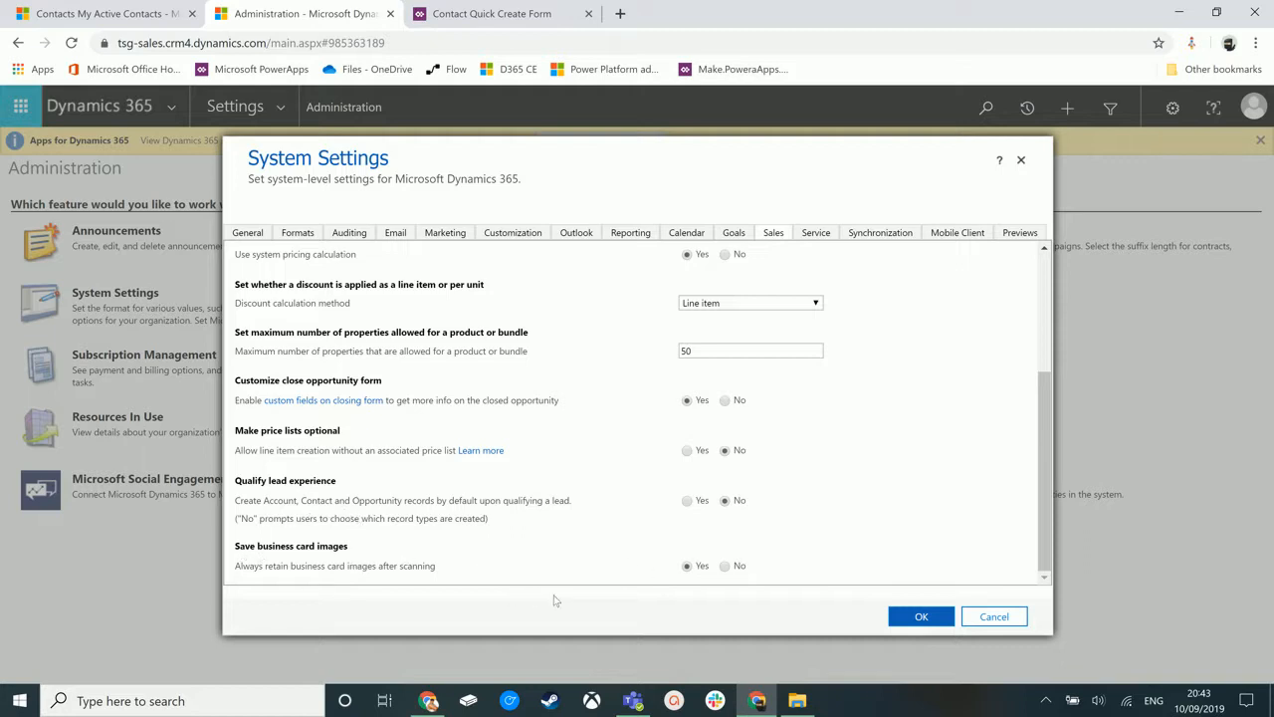
mouse_move(695, 587)
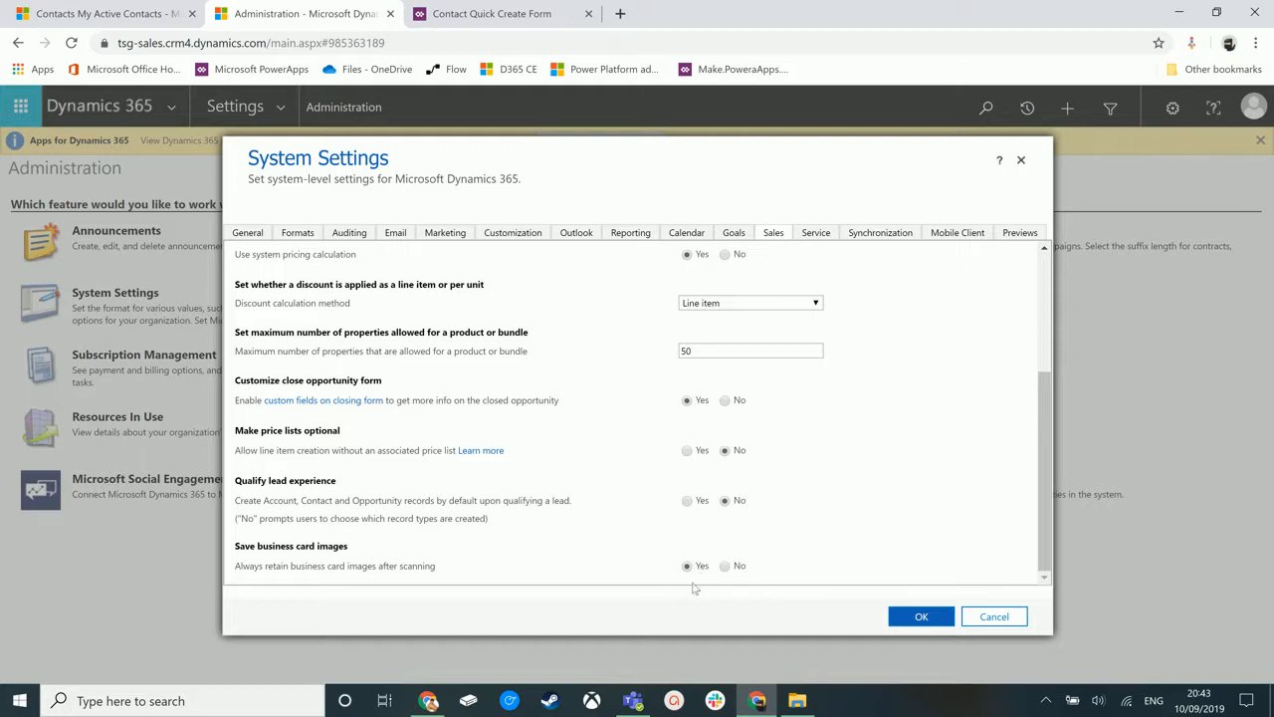
mouse_move(734, 578)
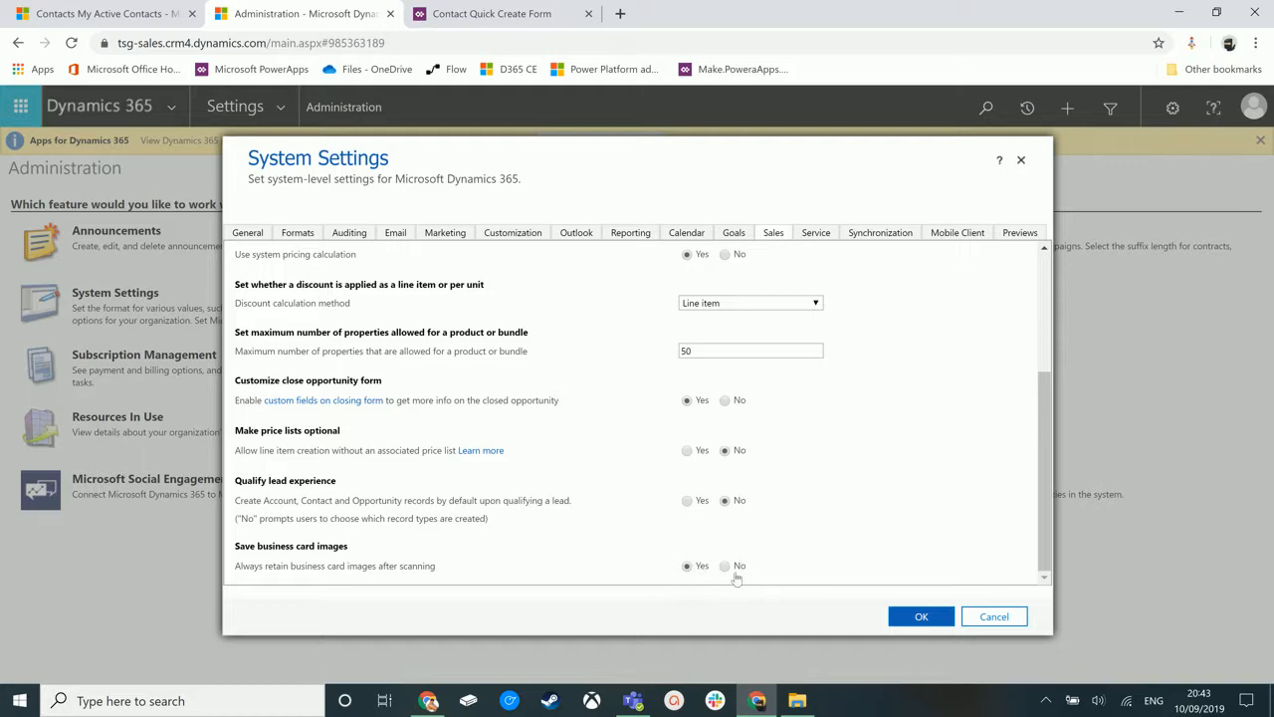
mouse_move(560, 582)
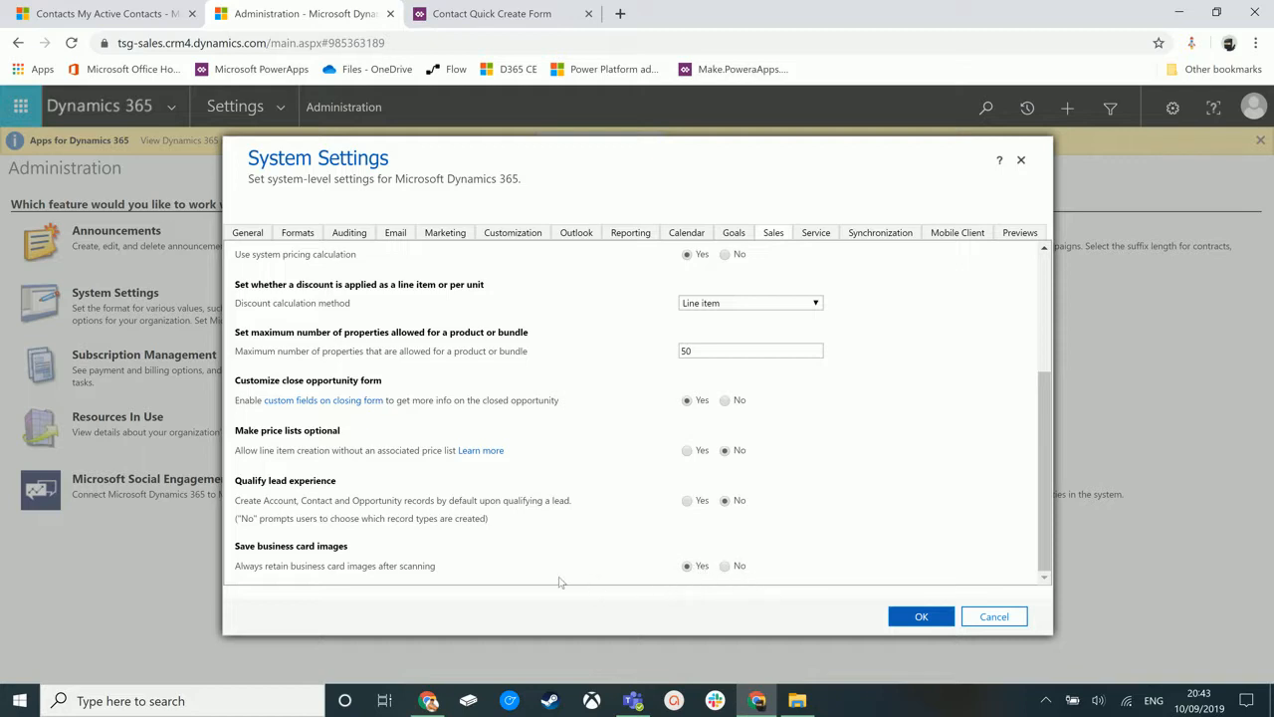
mouse_move(517, 582)
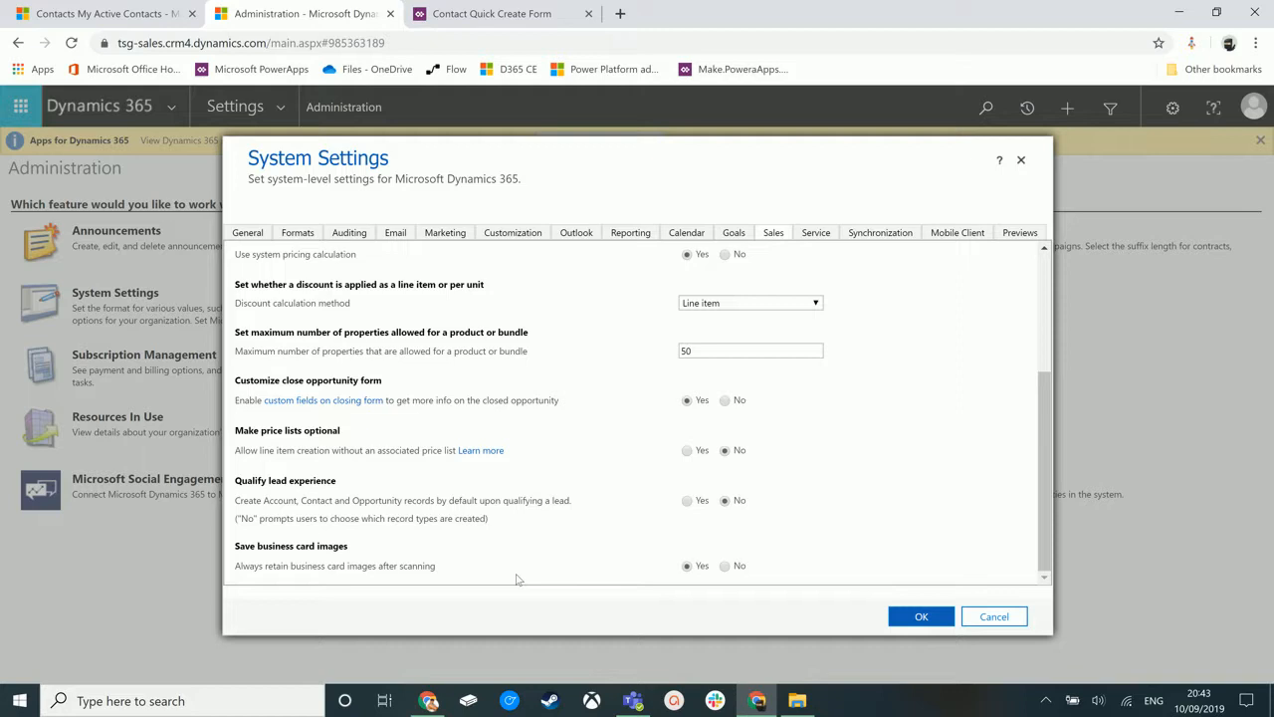
mouse_move(665, 582)
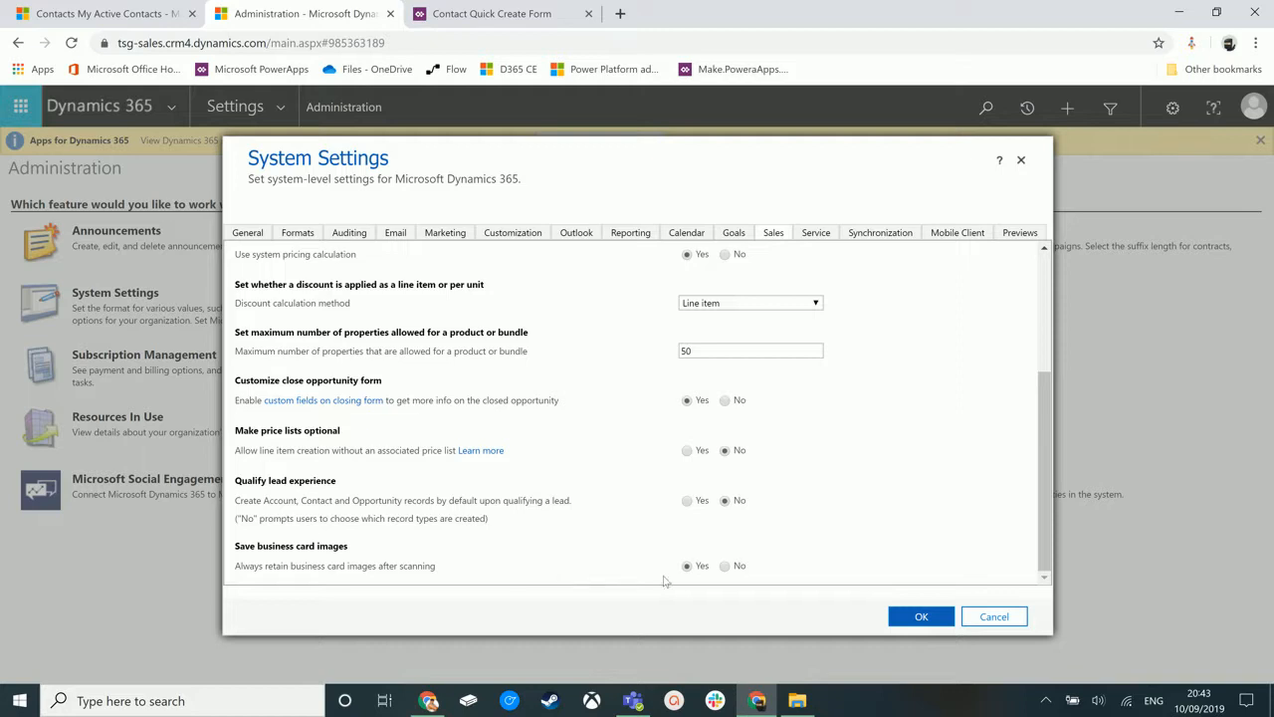
Close System Settings with OK, returning to the Administration feature page.
left_click(994, 616)
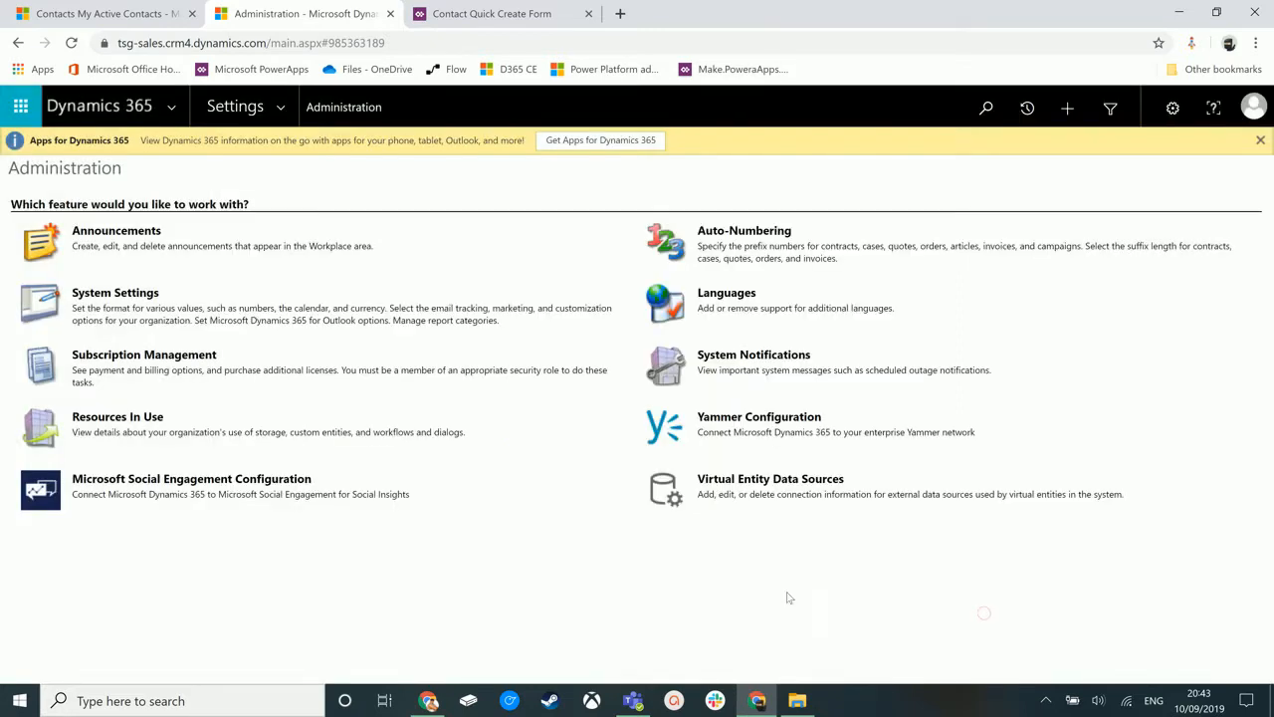
mouse_move(368, 561)
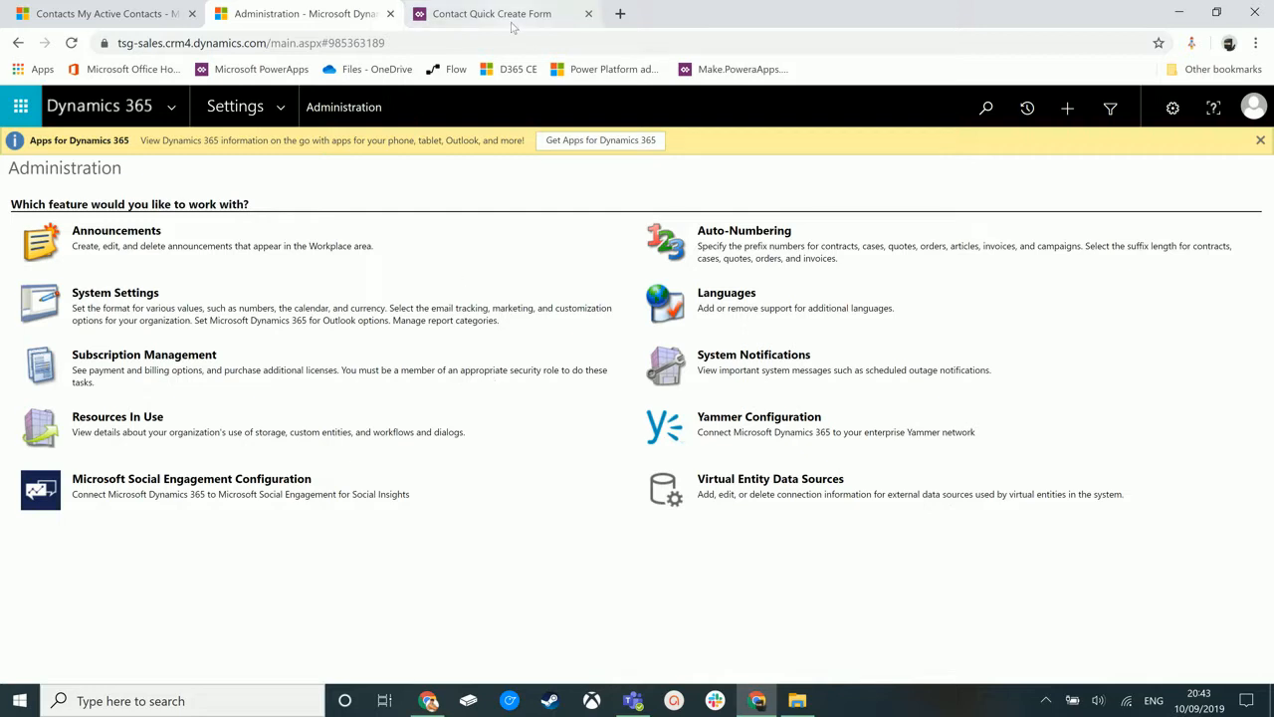
Show the Contact Quick Create form in the designer with its Show image option checked.
left_click(492, 13)
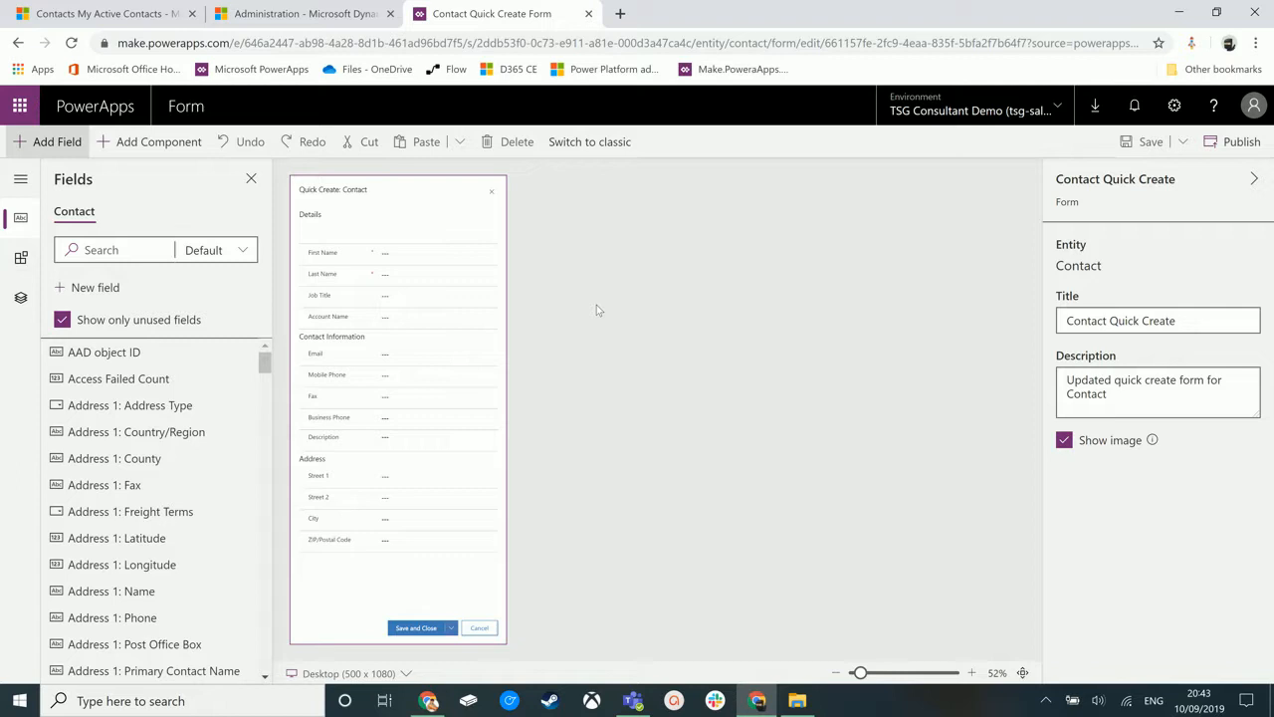
mouse_move(338, 244)
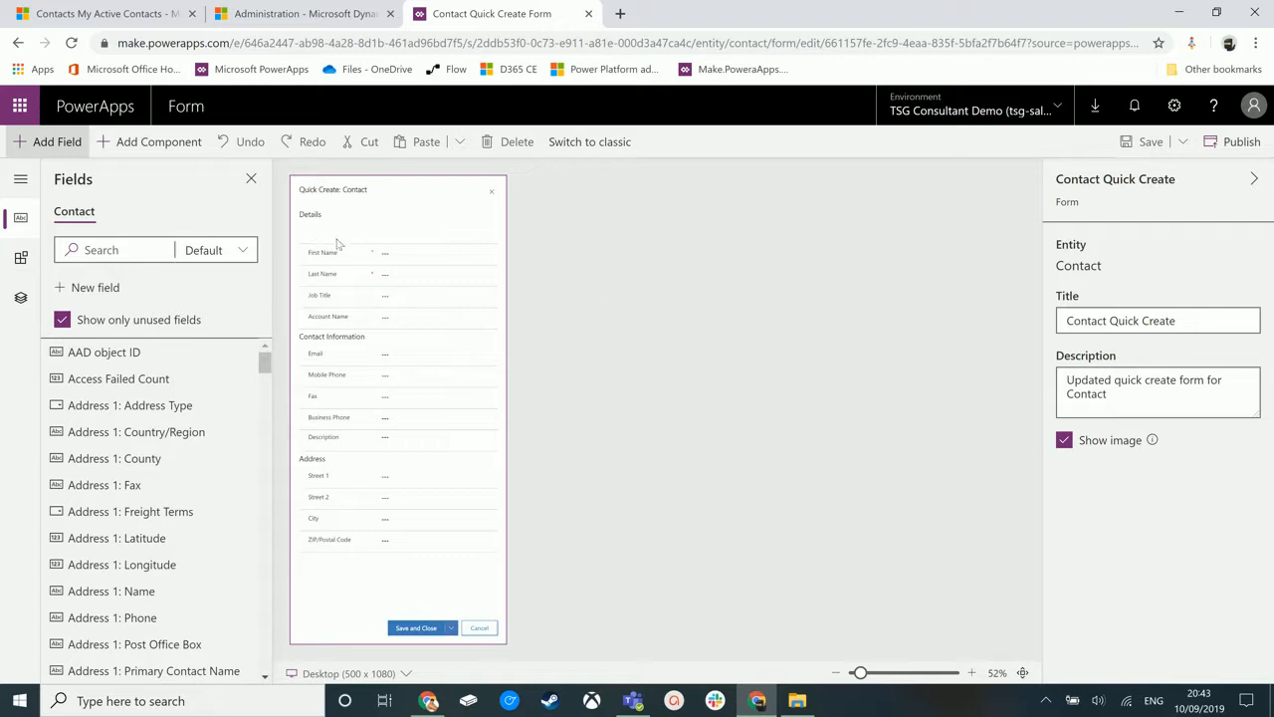
mouse_move(342, 227)
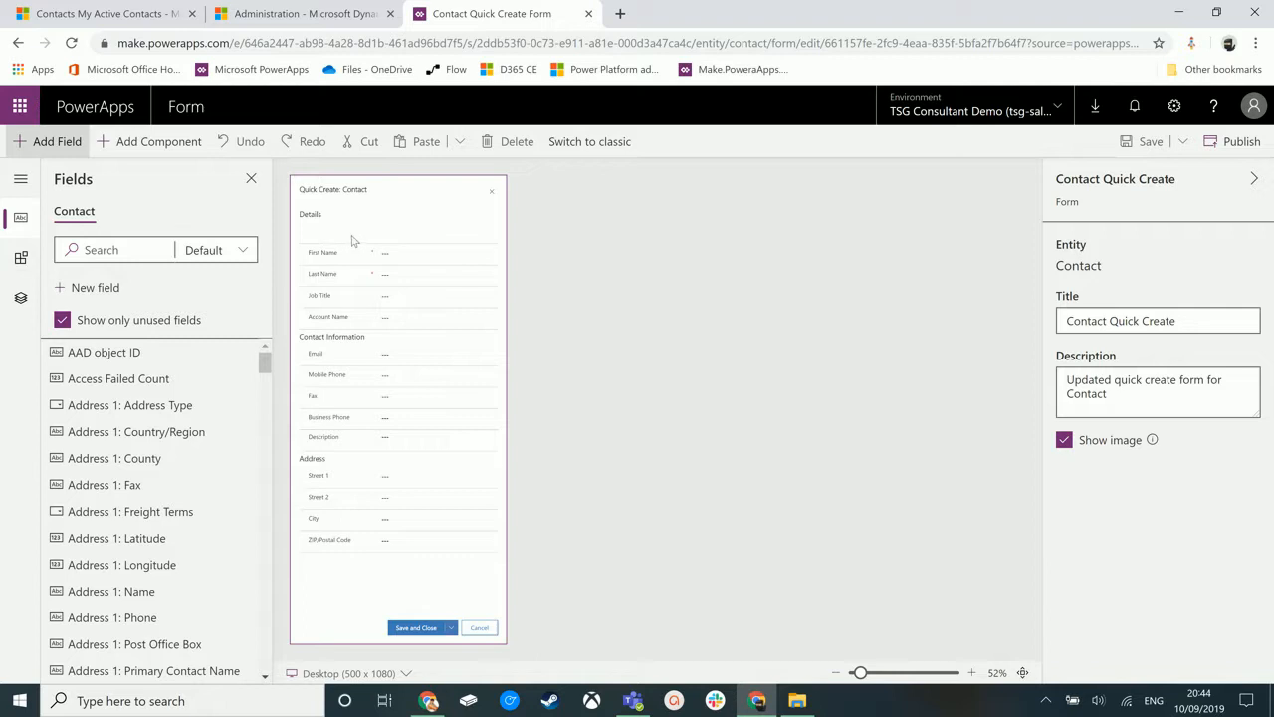
mouse_move(345, 242)
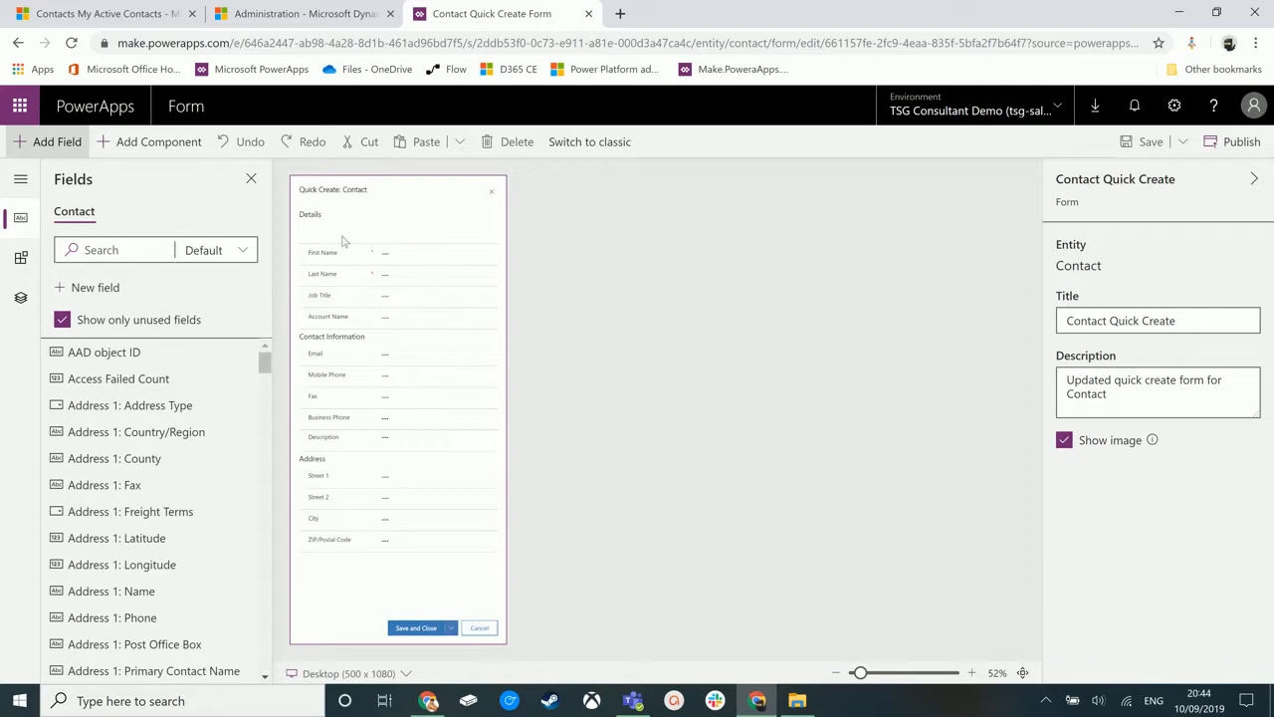
mouse_move(368, 239)
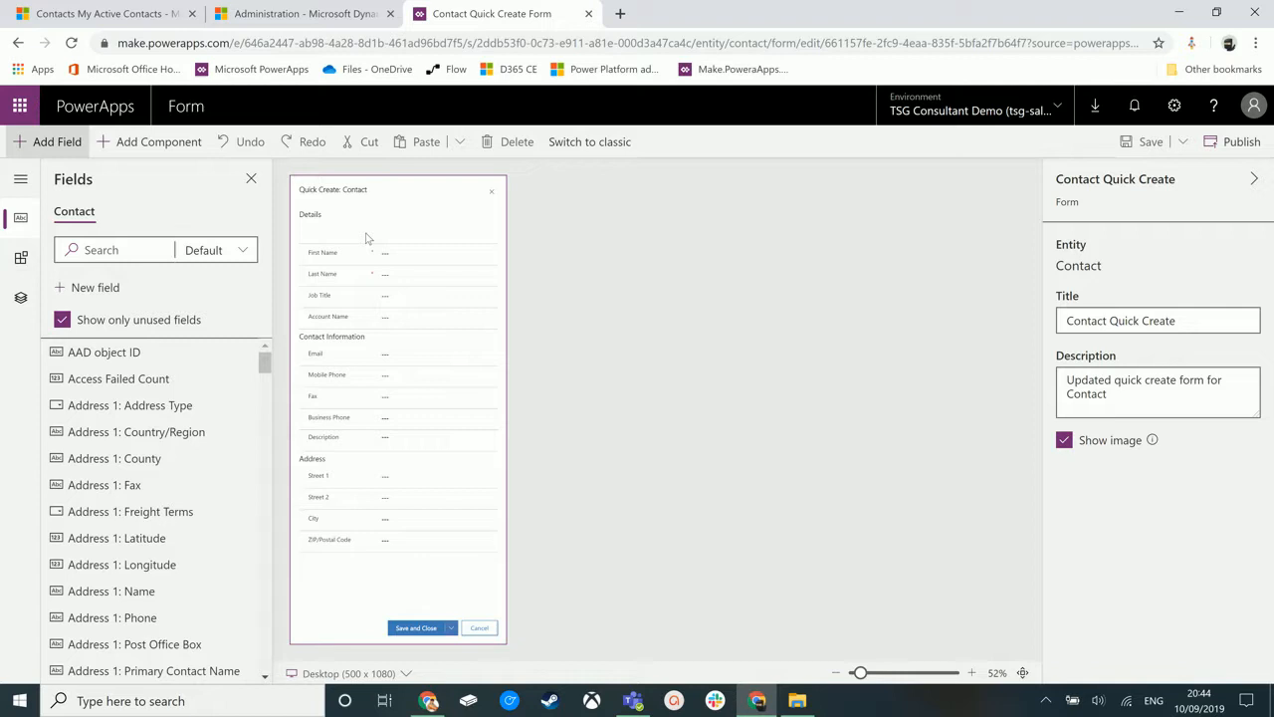
mouse_move(560, 166)
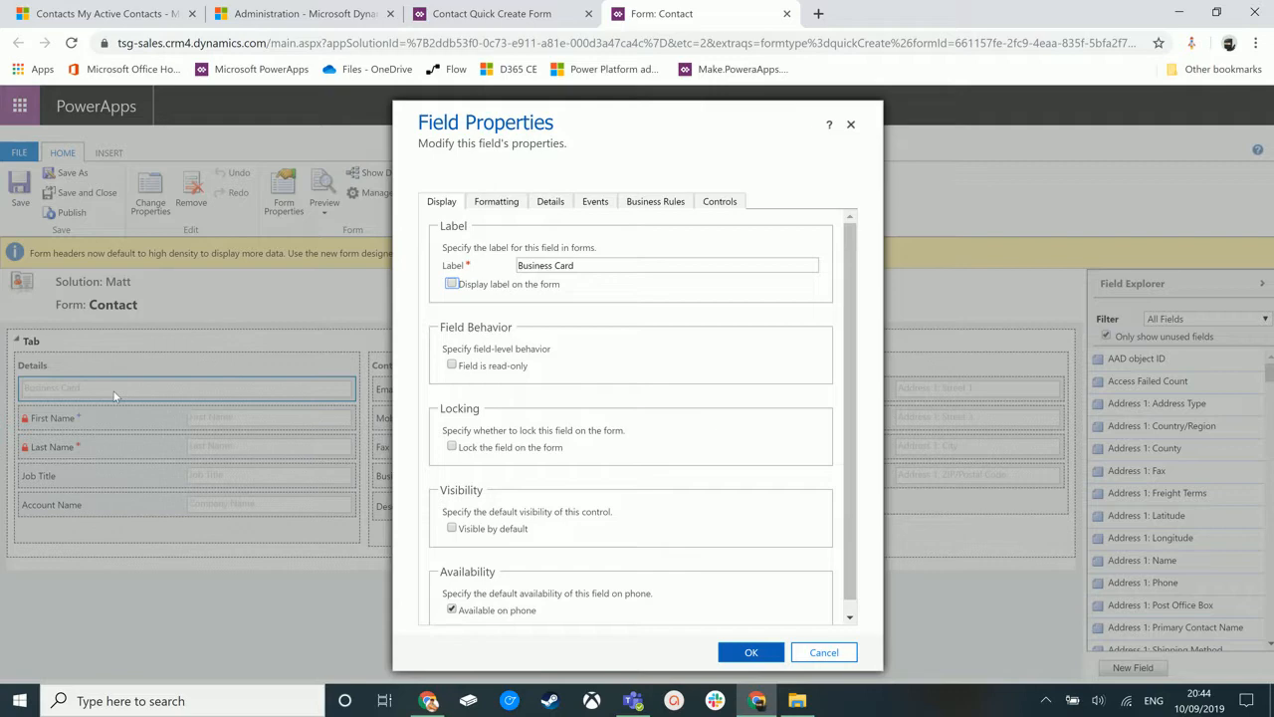
mouse_move(157, 396)
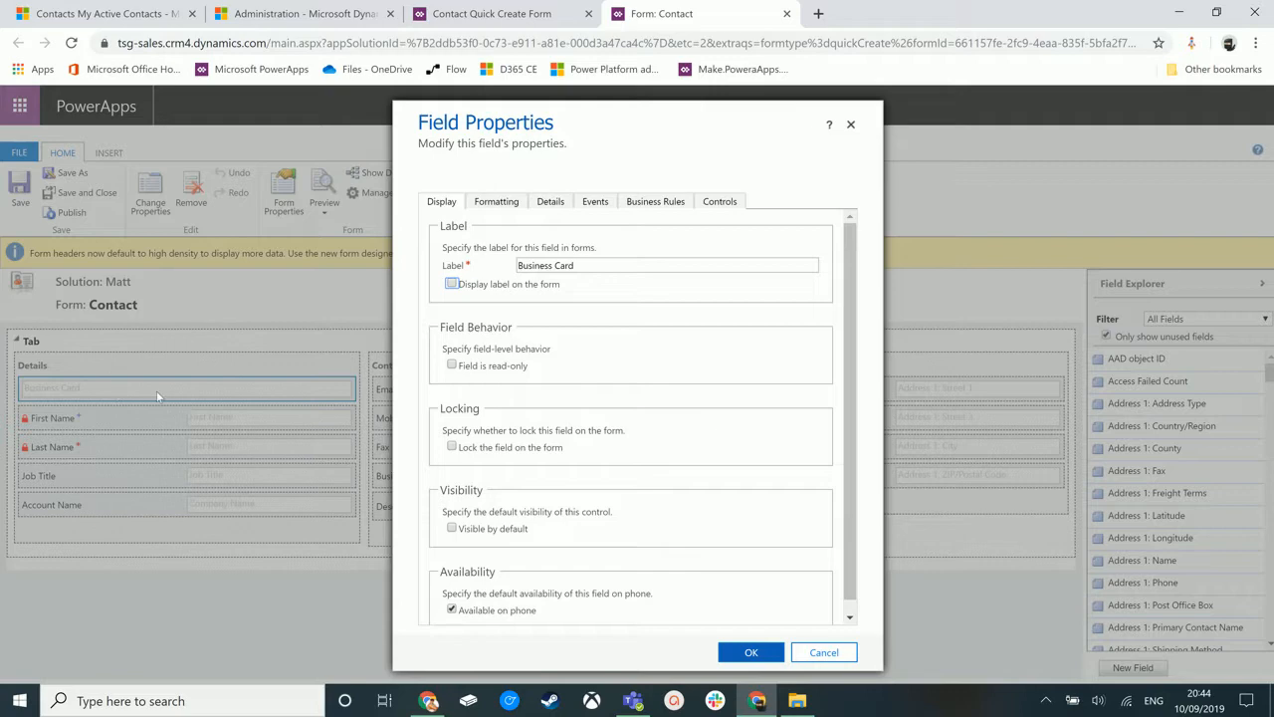
View the Business Card field's Details: display name, name and description.
left_click(549, 201)
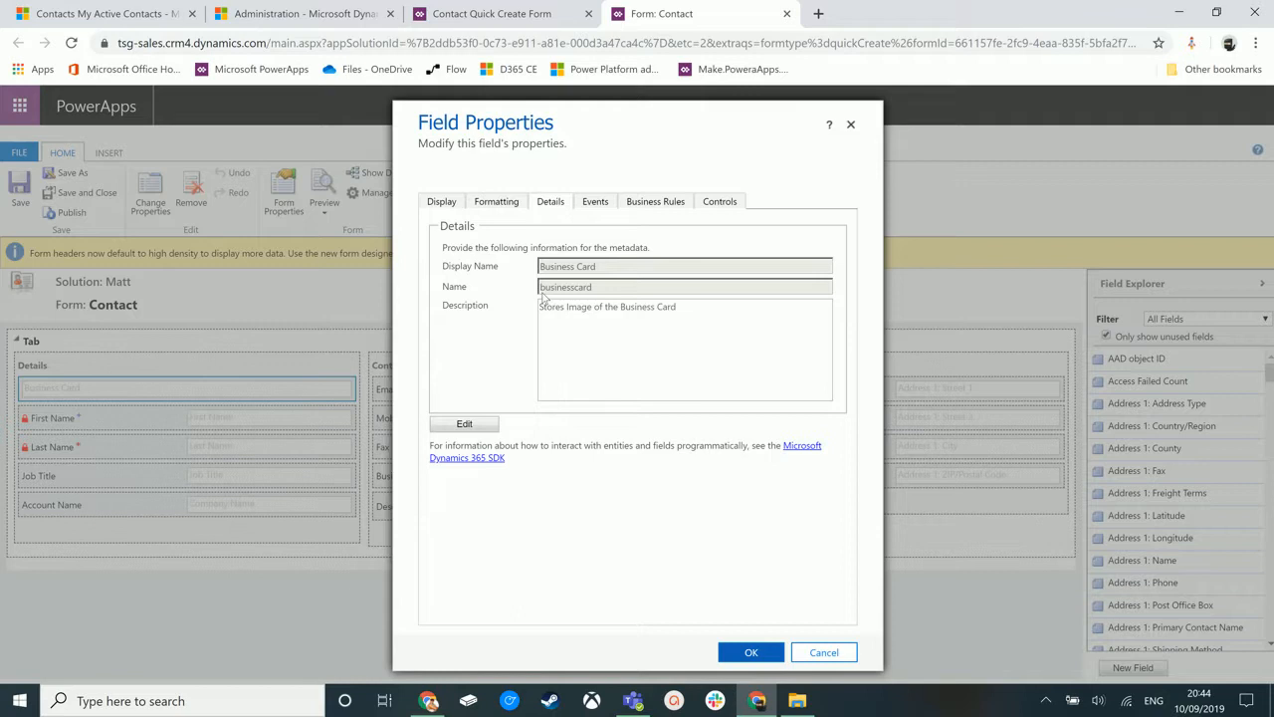
mouse_move(605, 295)
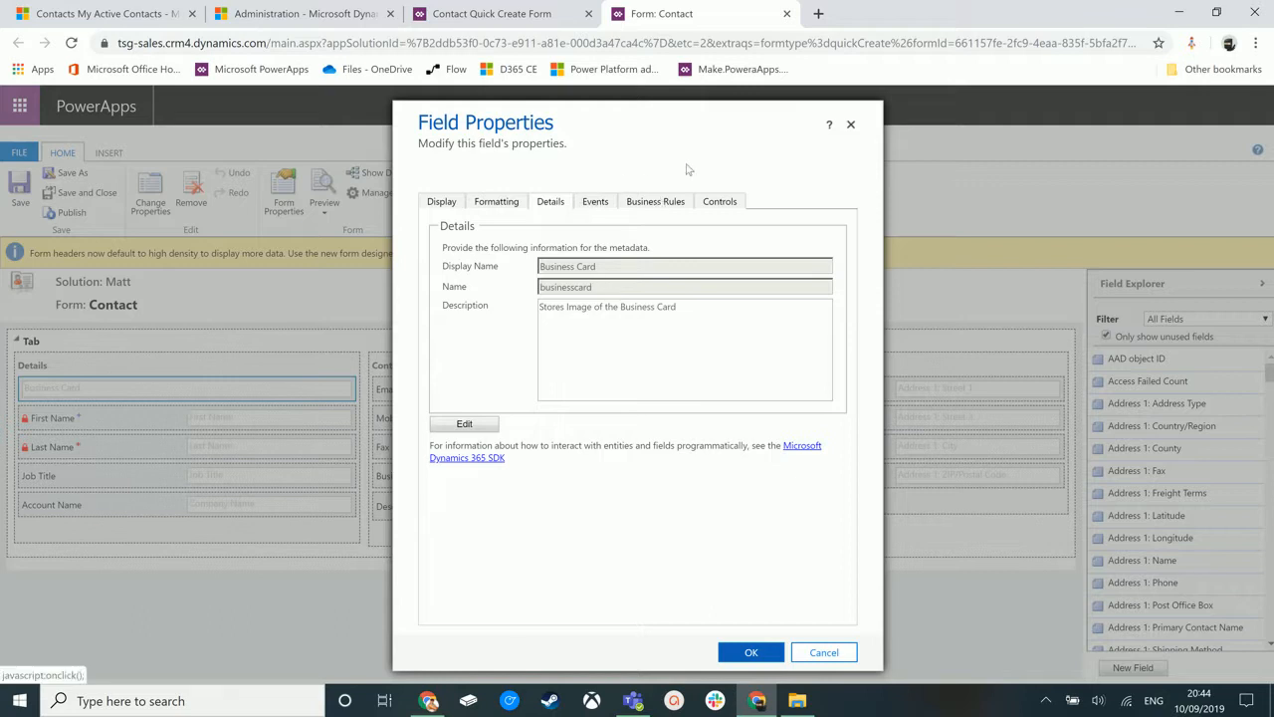
mouse_move(664, 177)
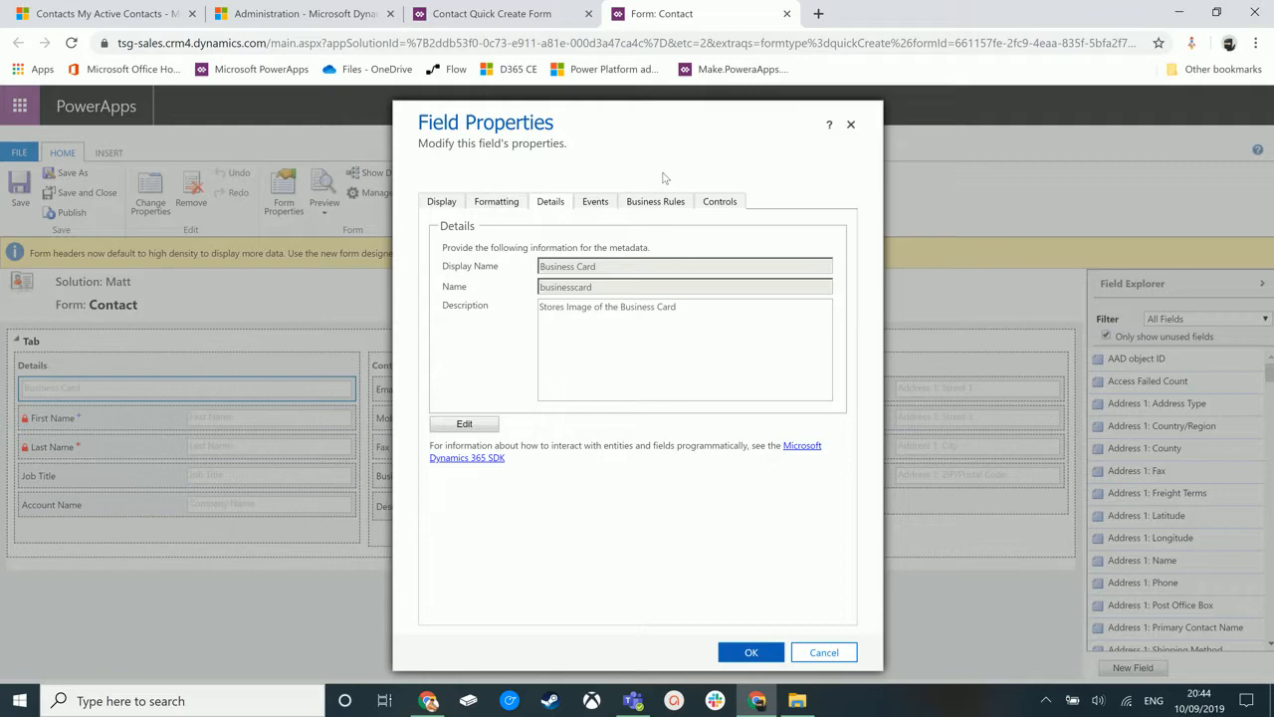
mouse_move(565, 227)
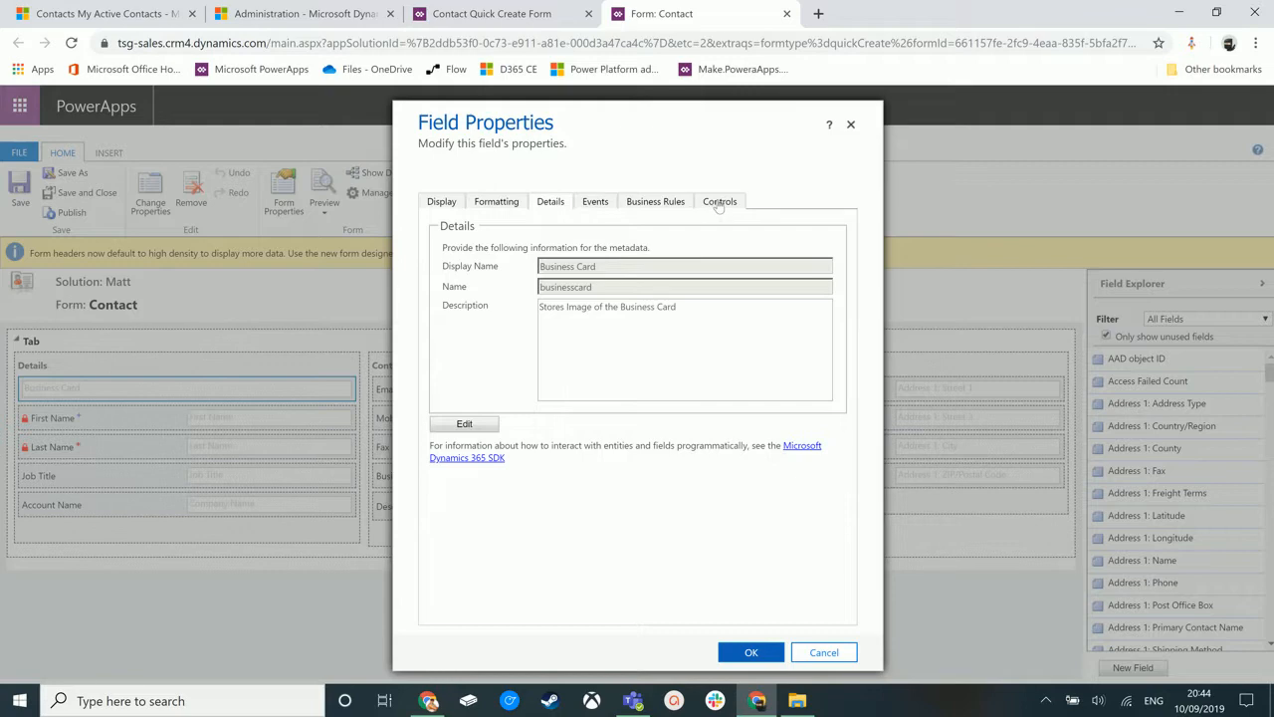
Confirm the AI Builder Business Card control maps First Name, Last Name and Job Title, then accept the field properties.
left_click(720, 201)
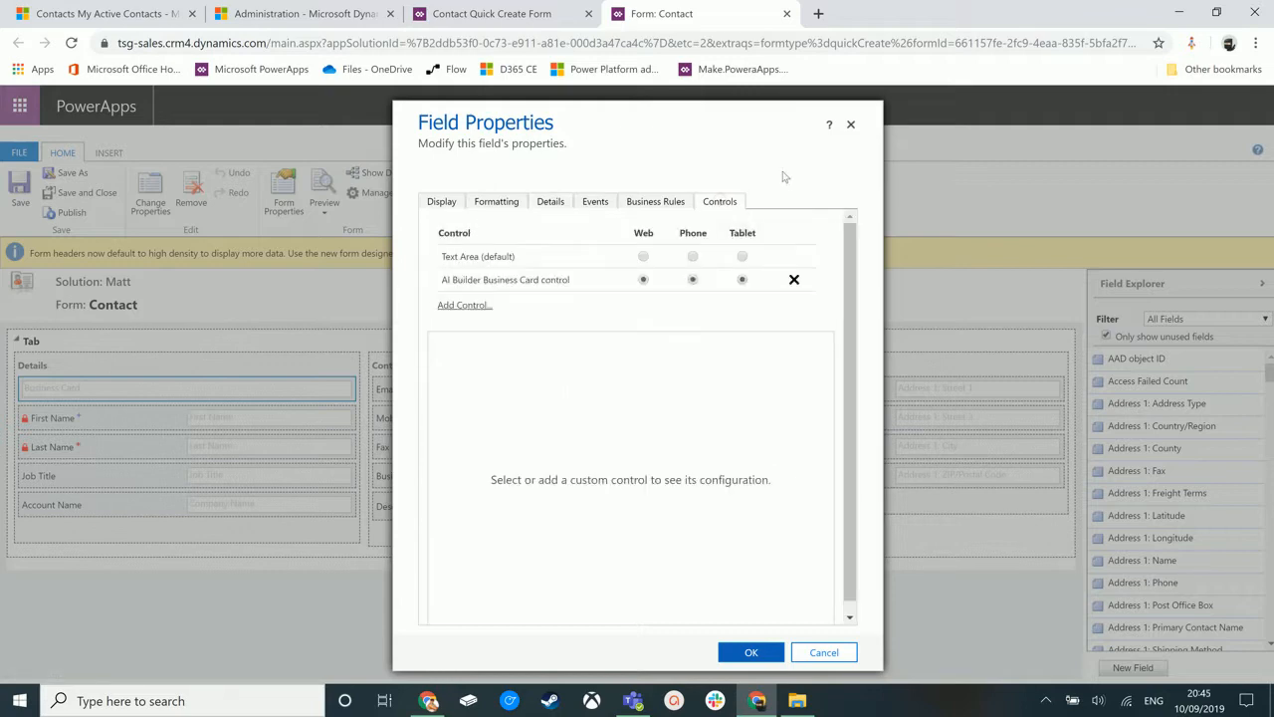
mouse_move(740, 197)
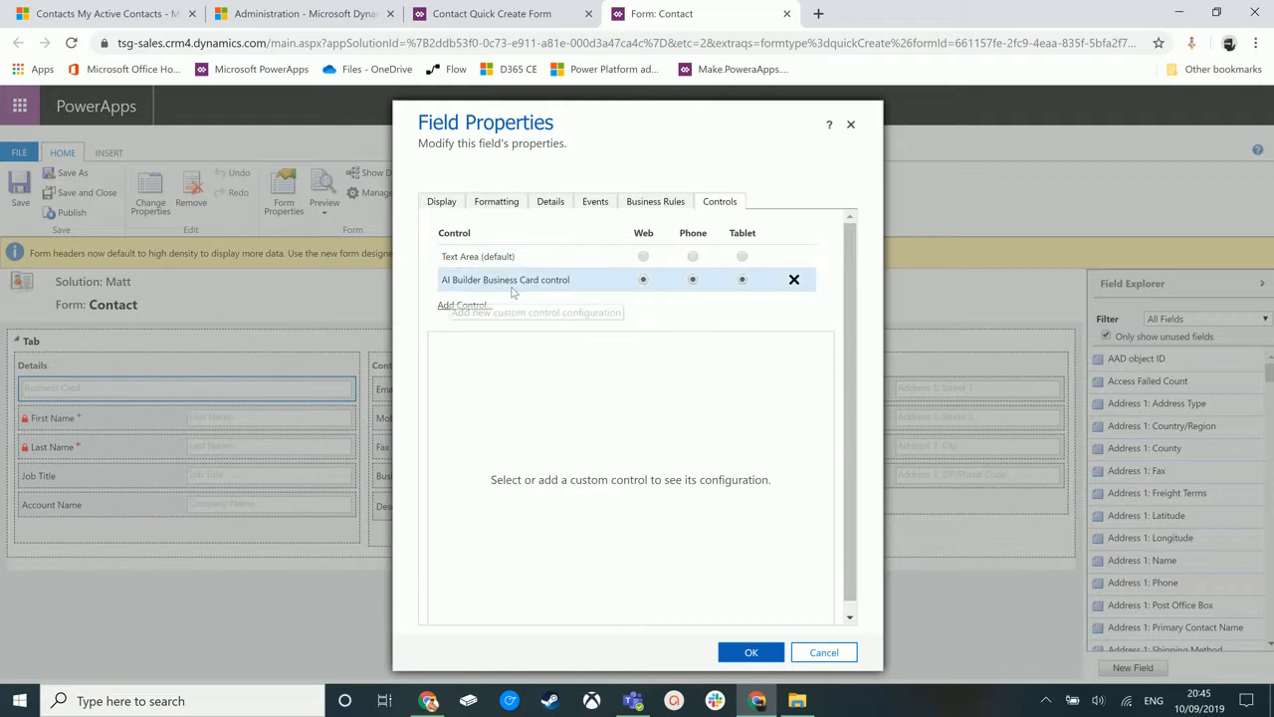
left_click(506, 279)
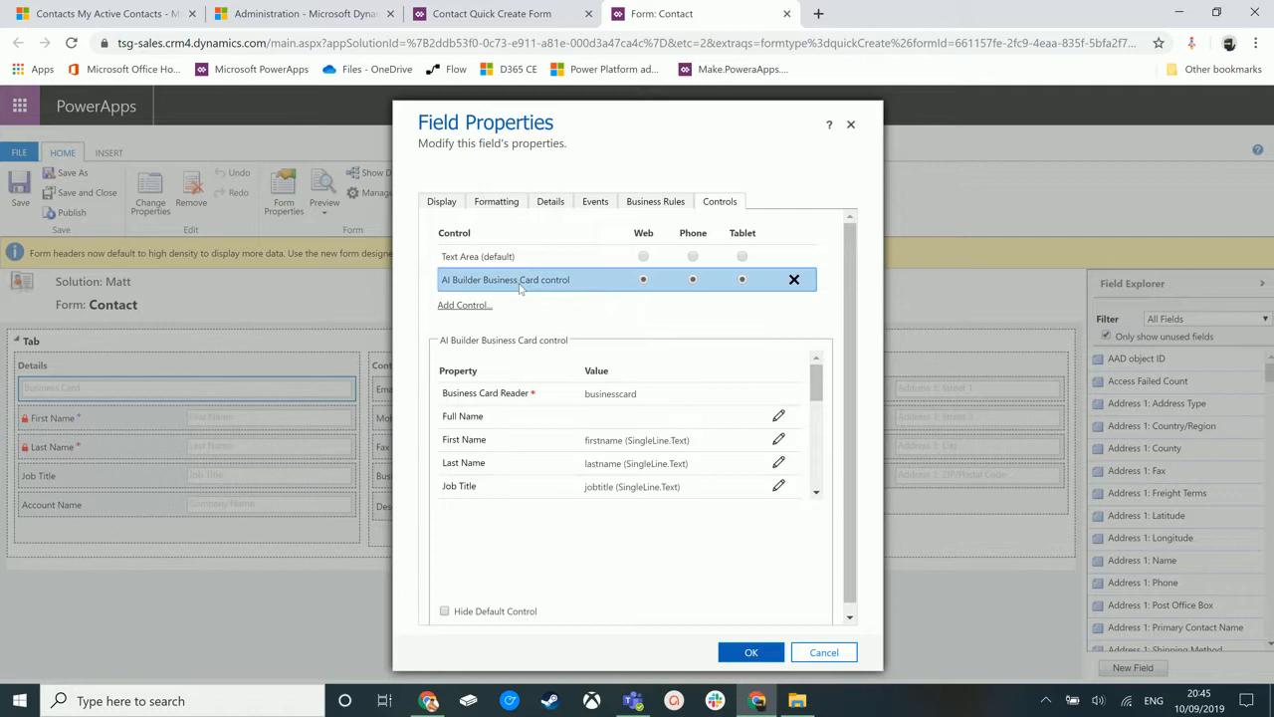
mouse_move(630, 336)
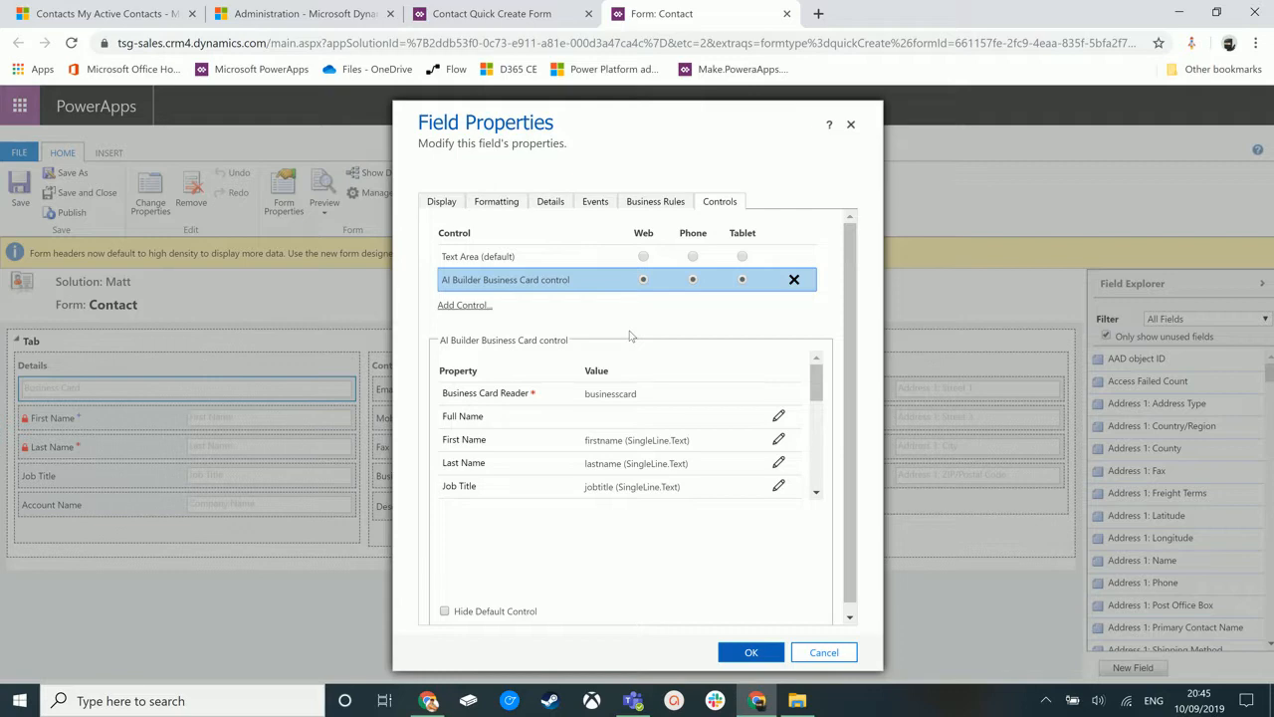
left_click(527, 393)
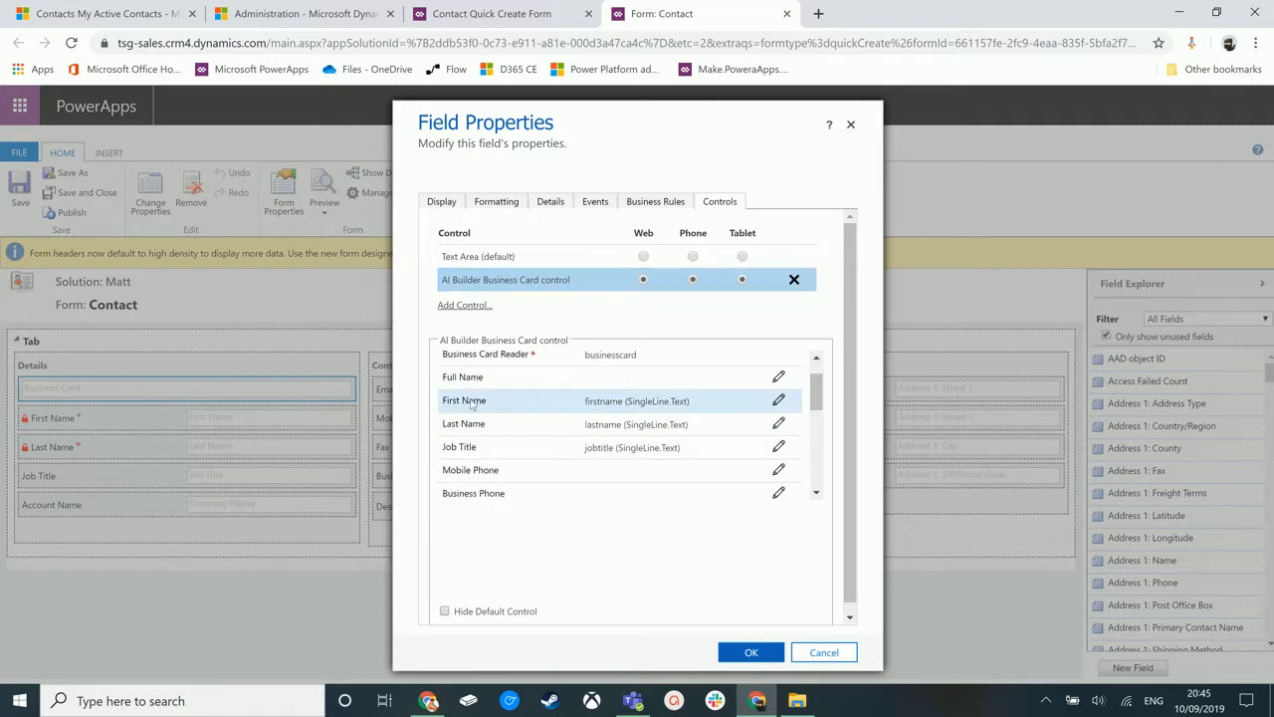
mouse_move(478, 406)
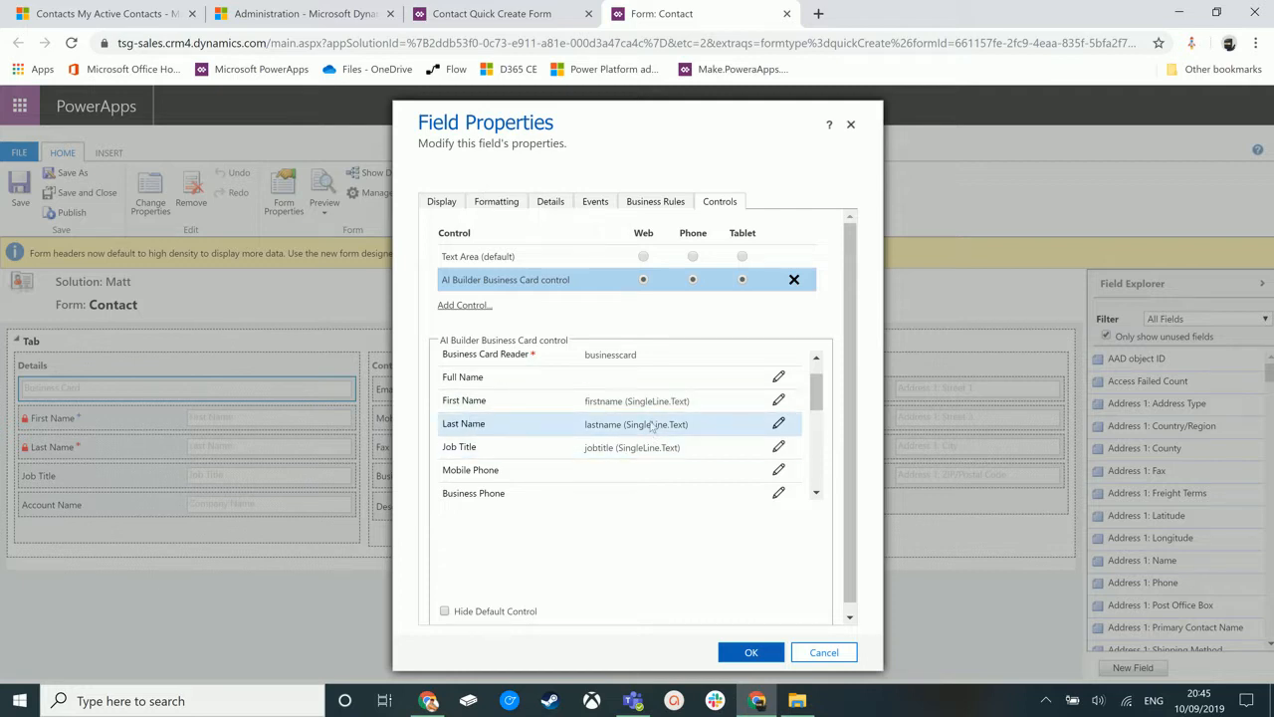
left_click(463, 401)
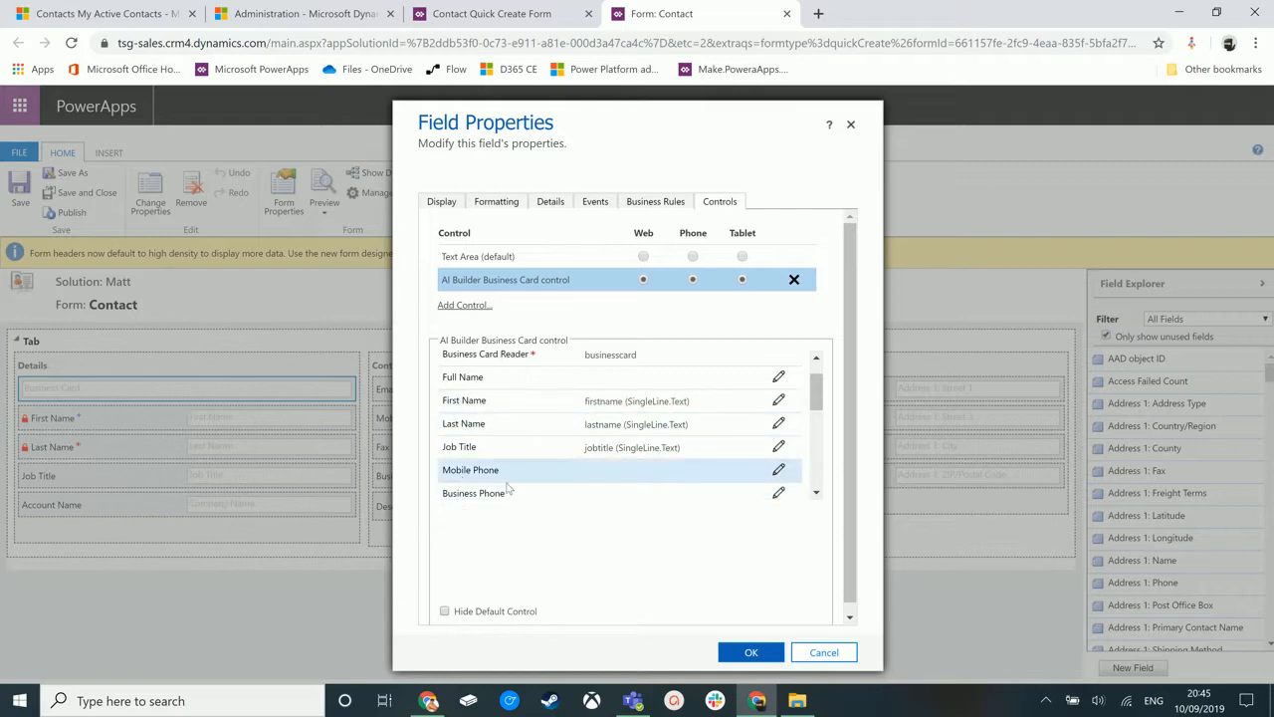
mouse_move(755, 474)
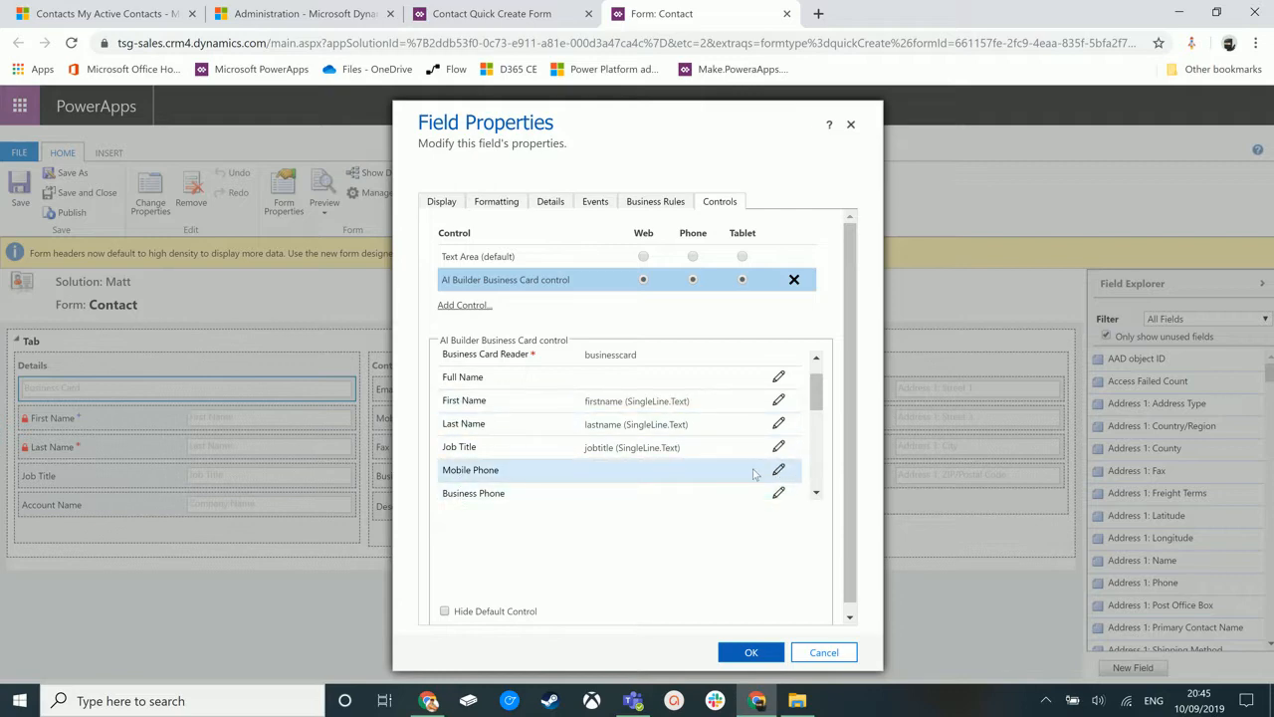
scroll("up", 3)
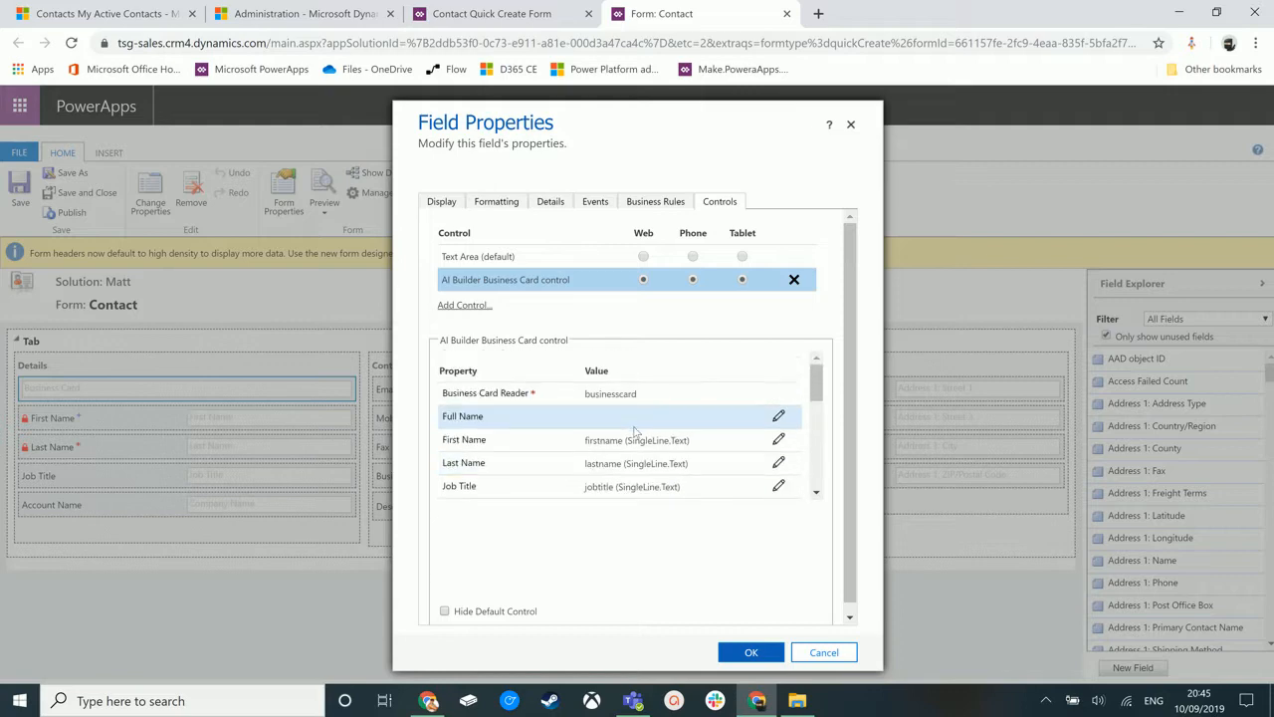
mouse_move(662, 366)
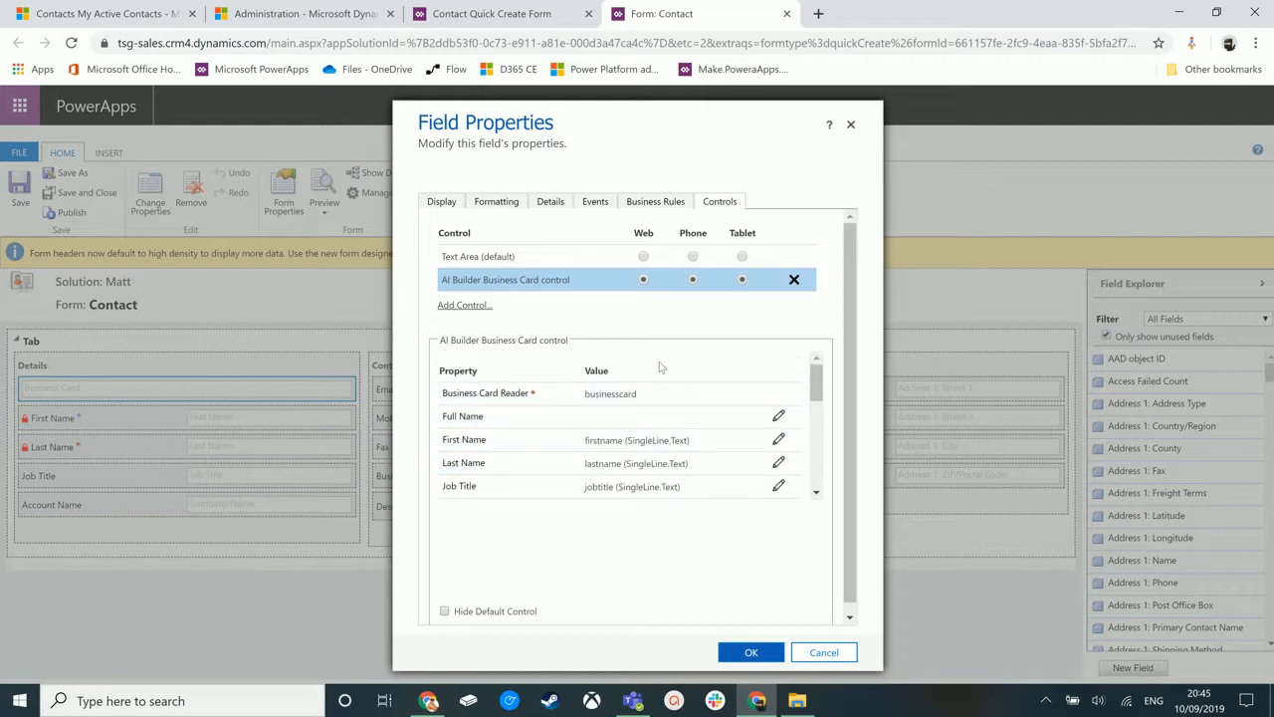
left_click(752, 653)
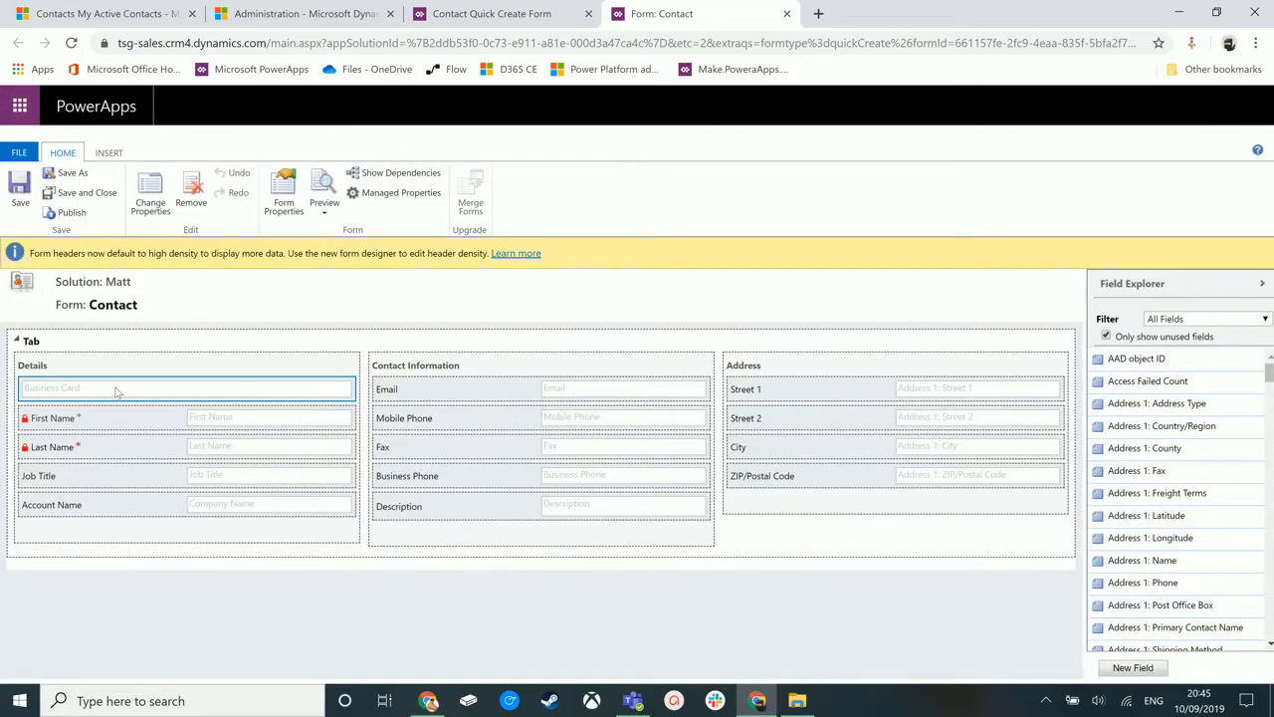
mouse_move(217, 416)
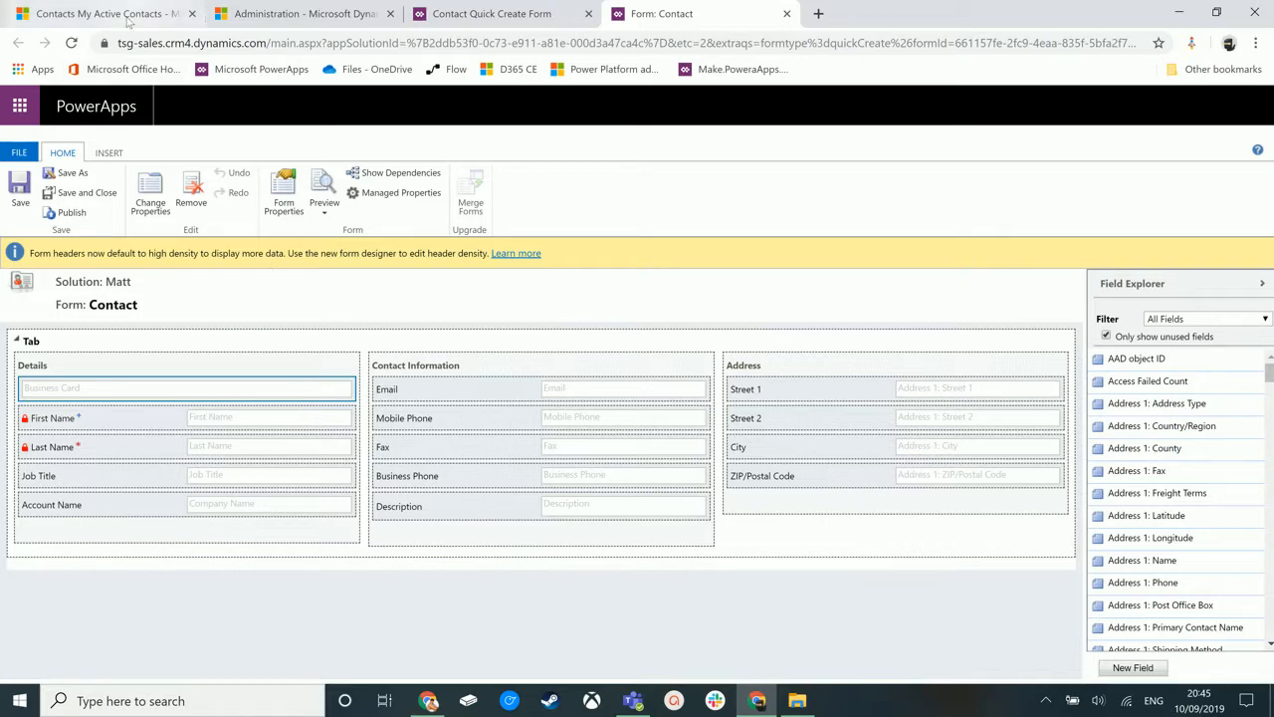
mouse_move(105, 13)
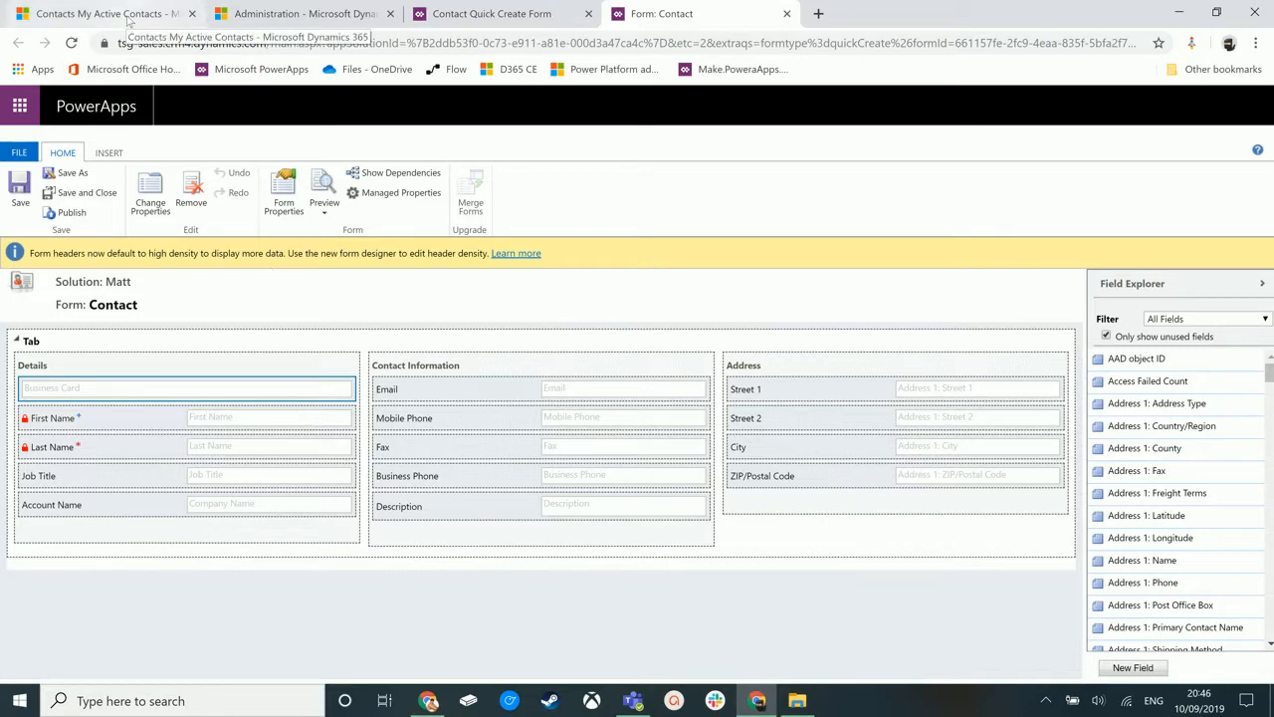
left_click(99, 13)
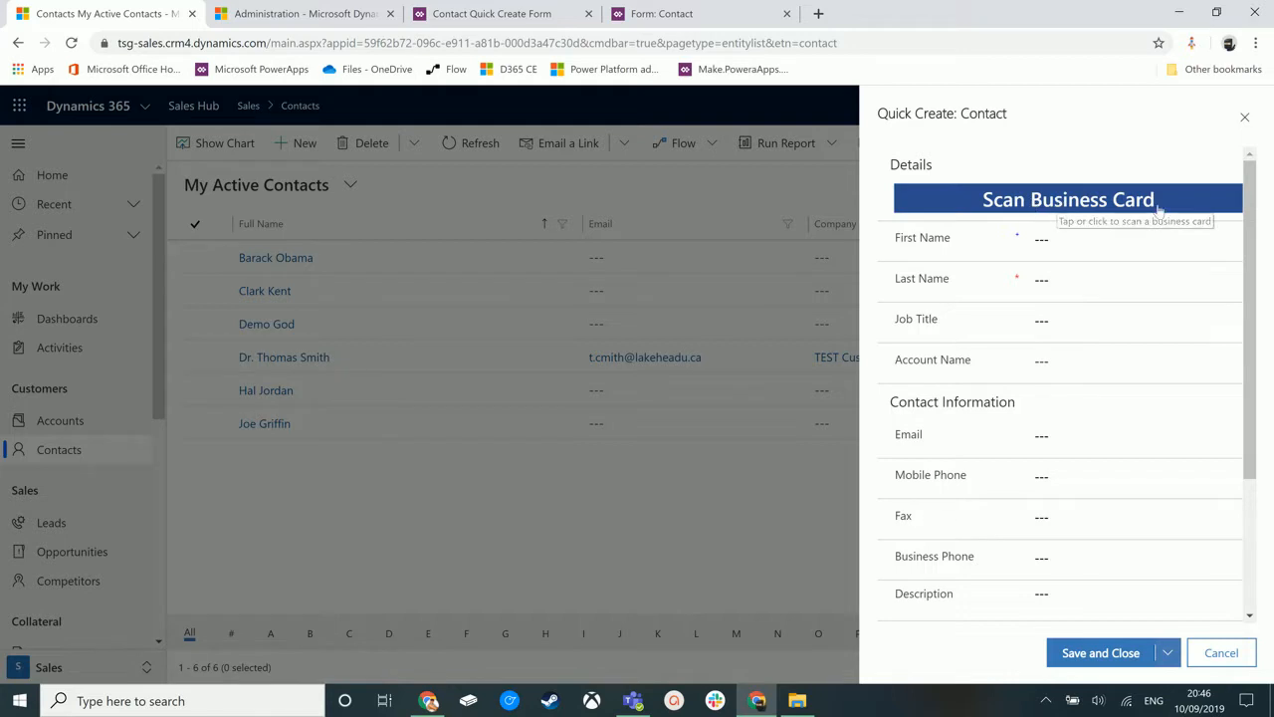
mouse_move(1120, 209)
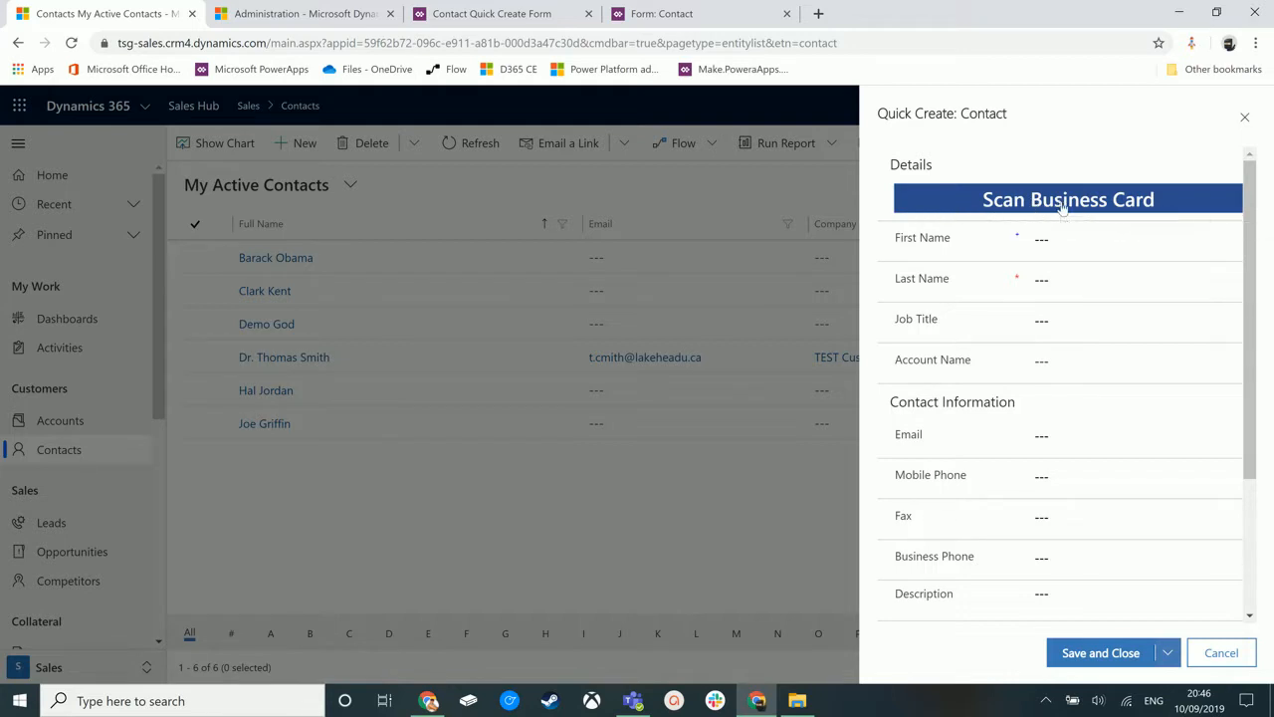
Scan a business card image from the desktop into the new contact quick create form.
left_click(1067, 199)
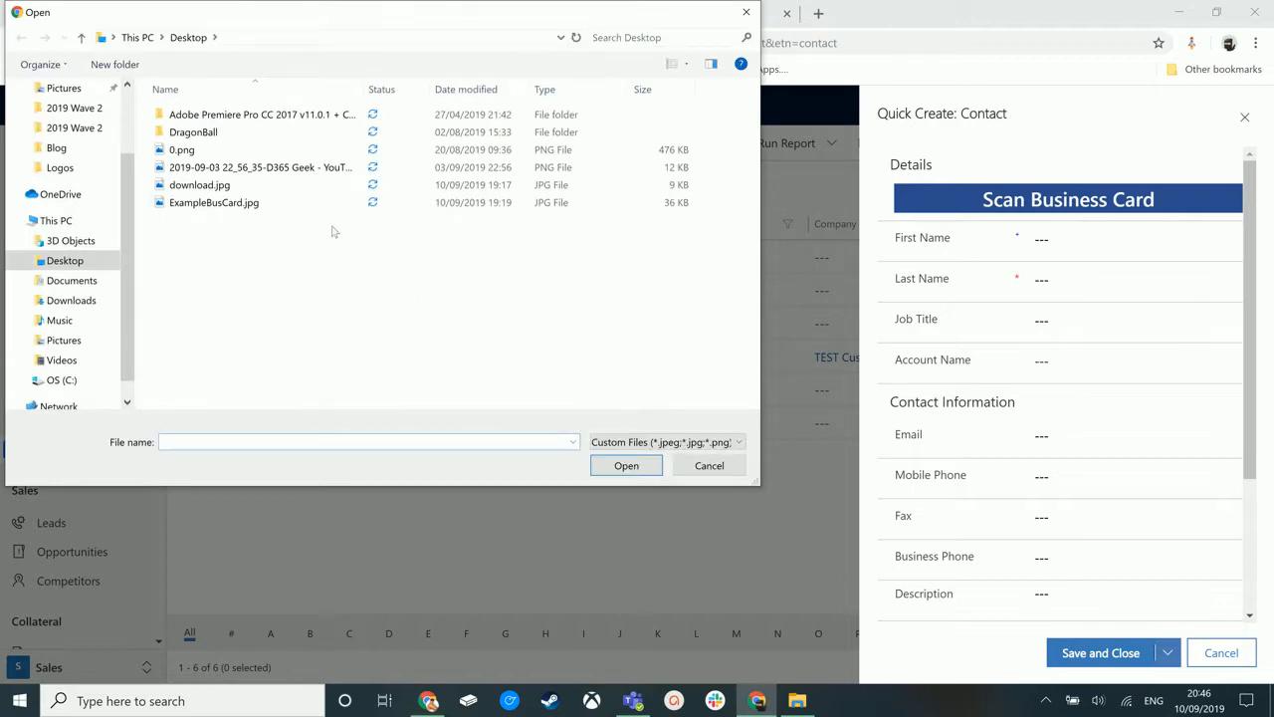
left_click(199, 184)
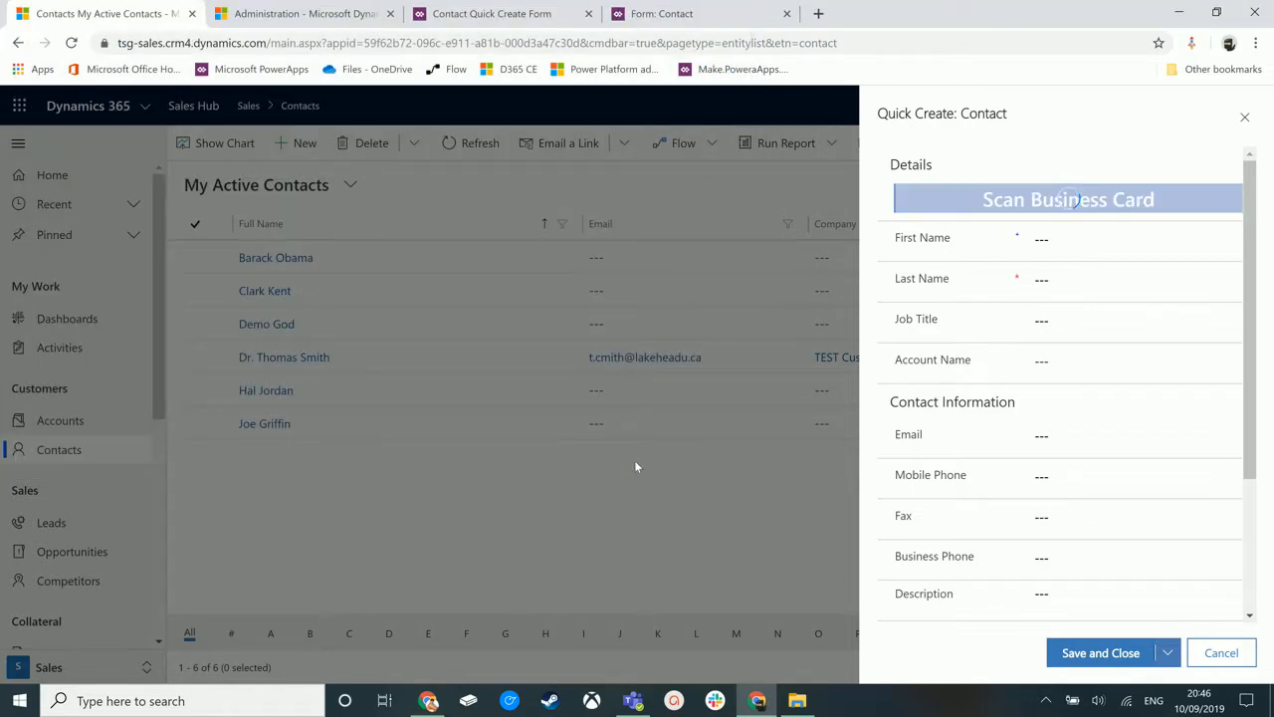
Rescan using ExampleBusCard.jpg from the Desktop so the John Doe card replaces the Fred Flintstone one.
left_click(1068, 199)
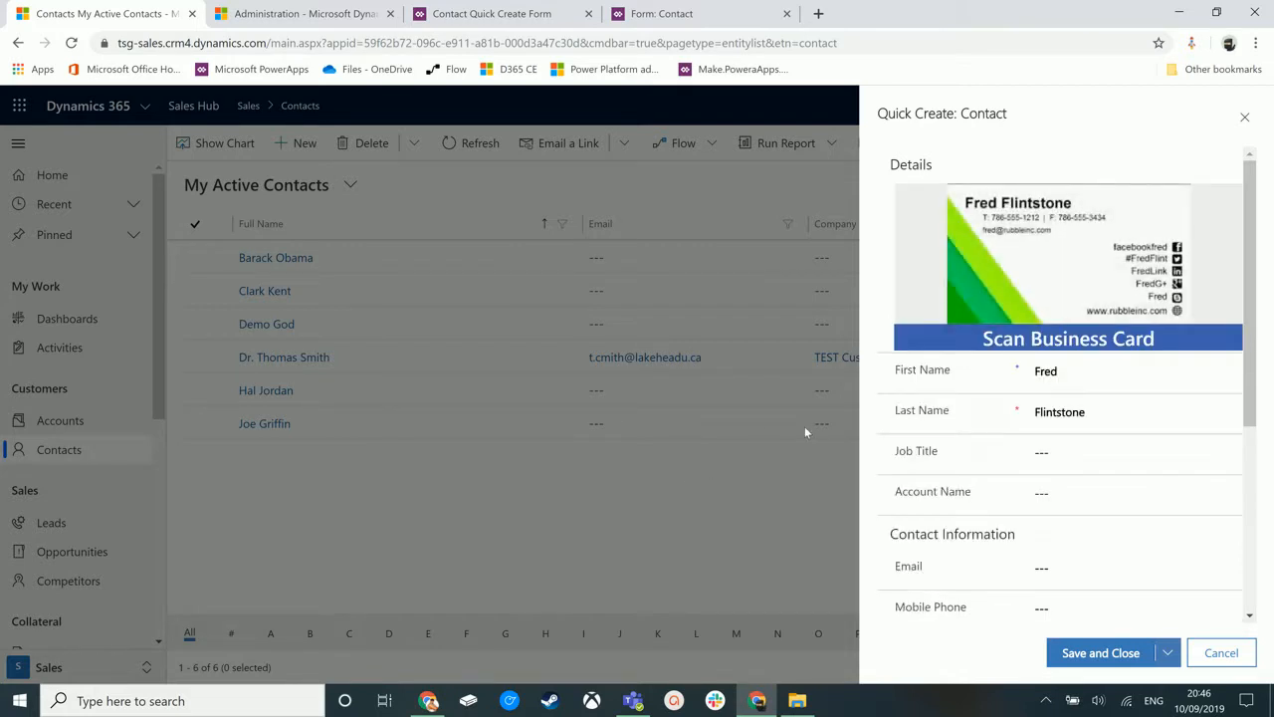
mouse_move(901, 399)
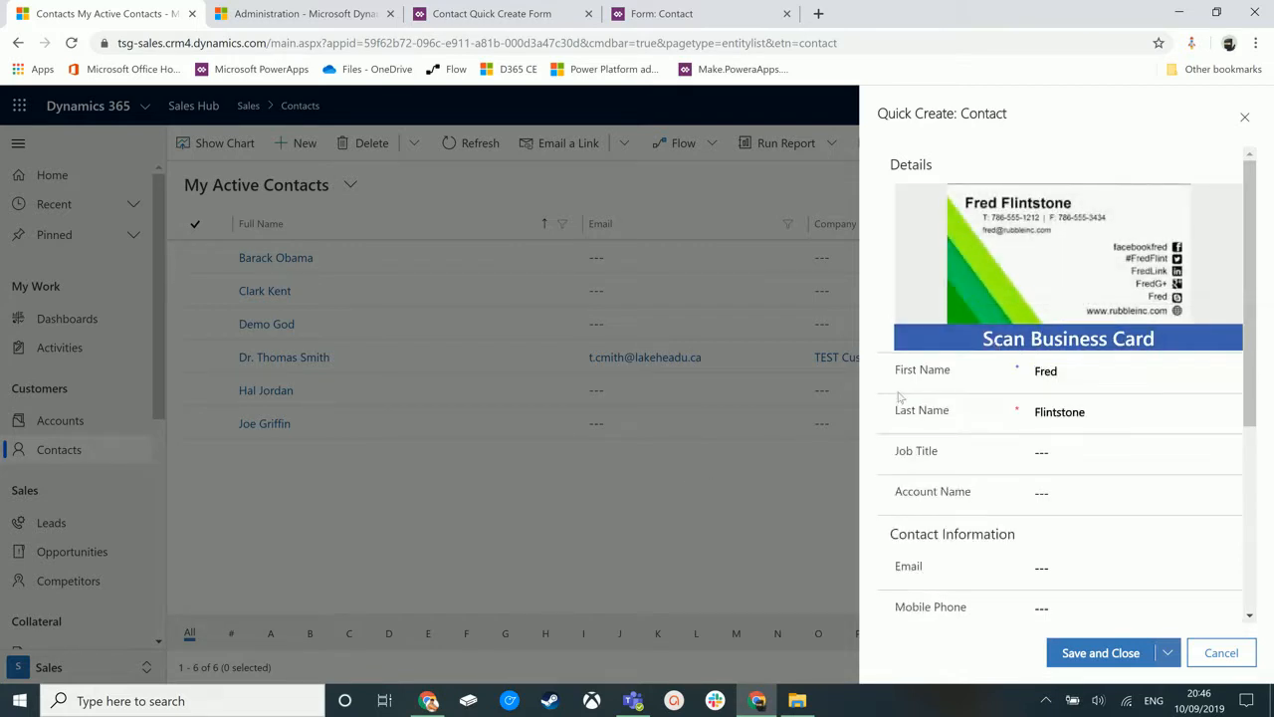
mouse_move(1072, 397)
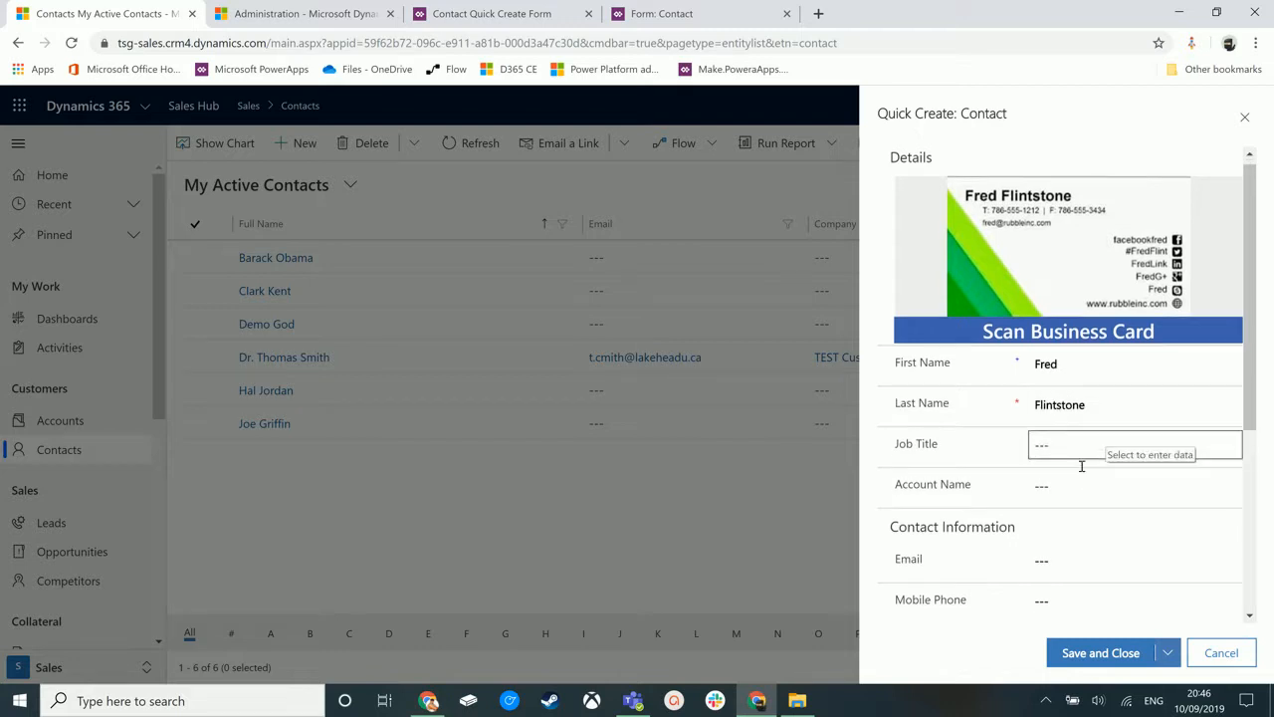
scroll("down", 3)
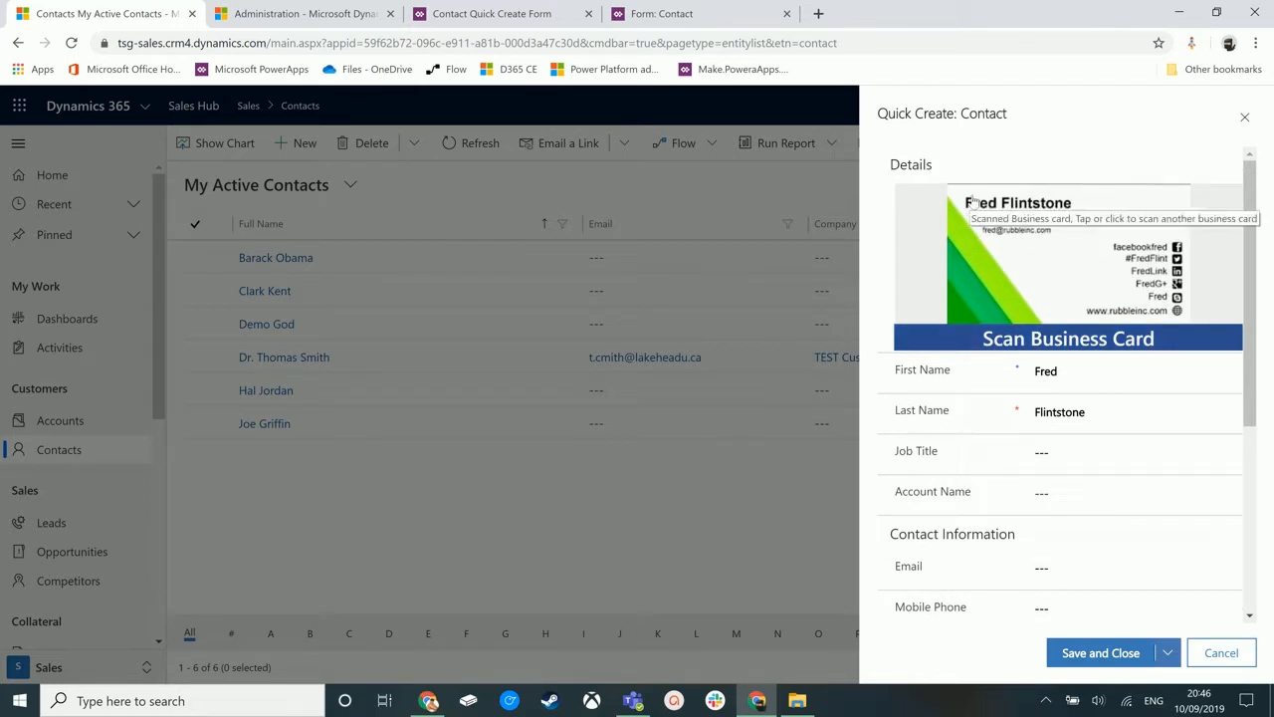
mouse_move(982, 406)
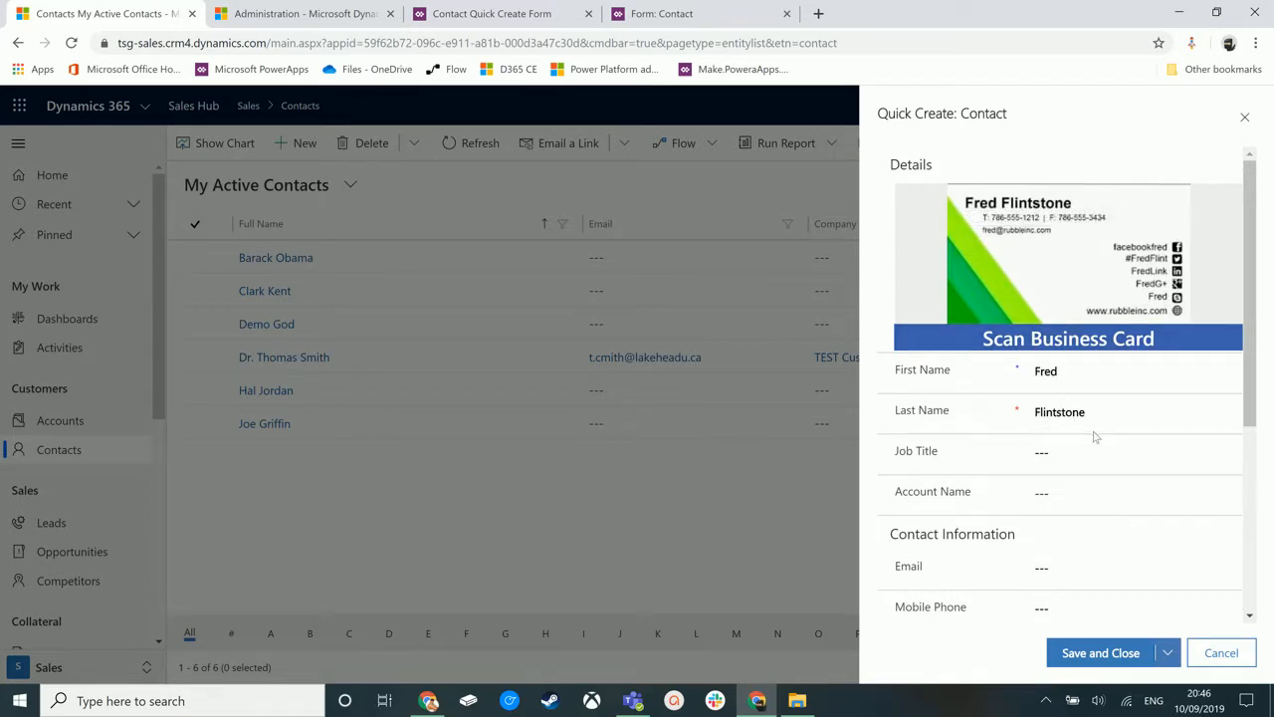
mouse_move(1031, 318)
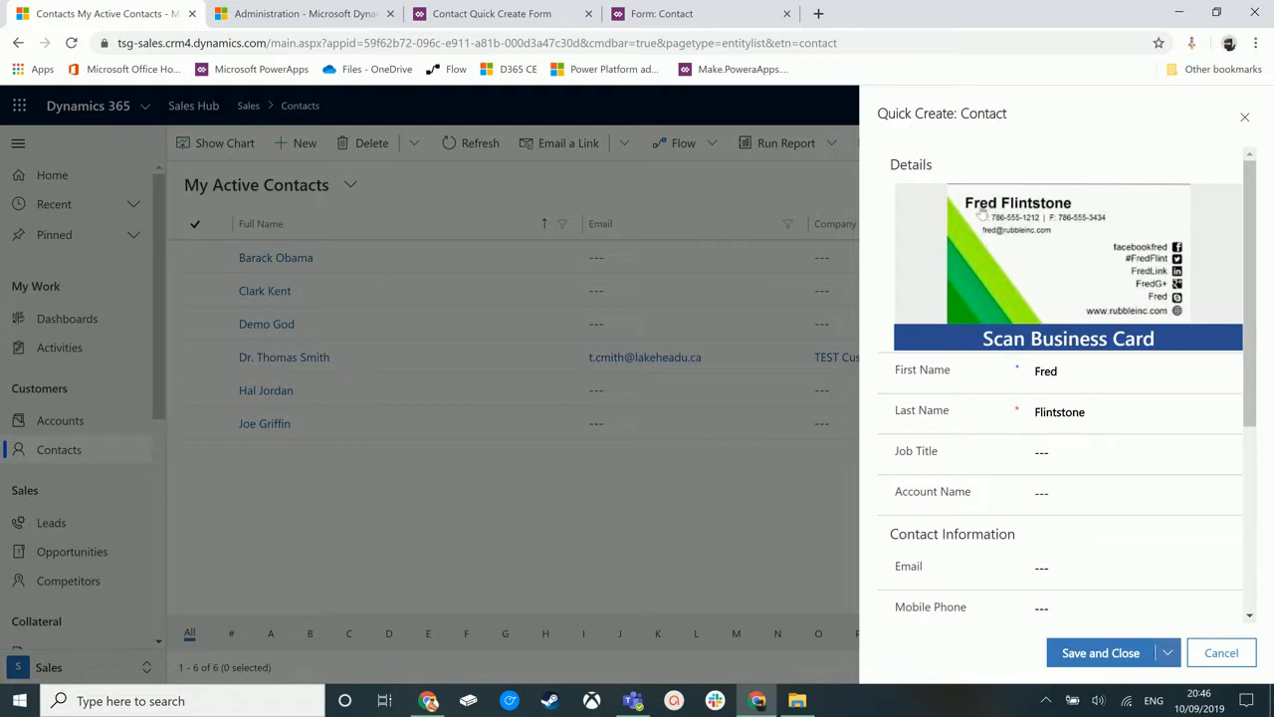
mouse_move(1006, 218)
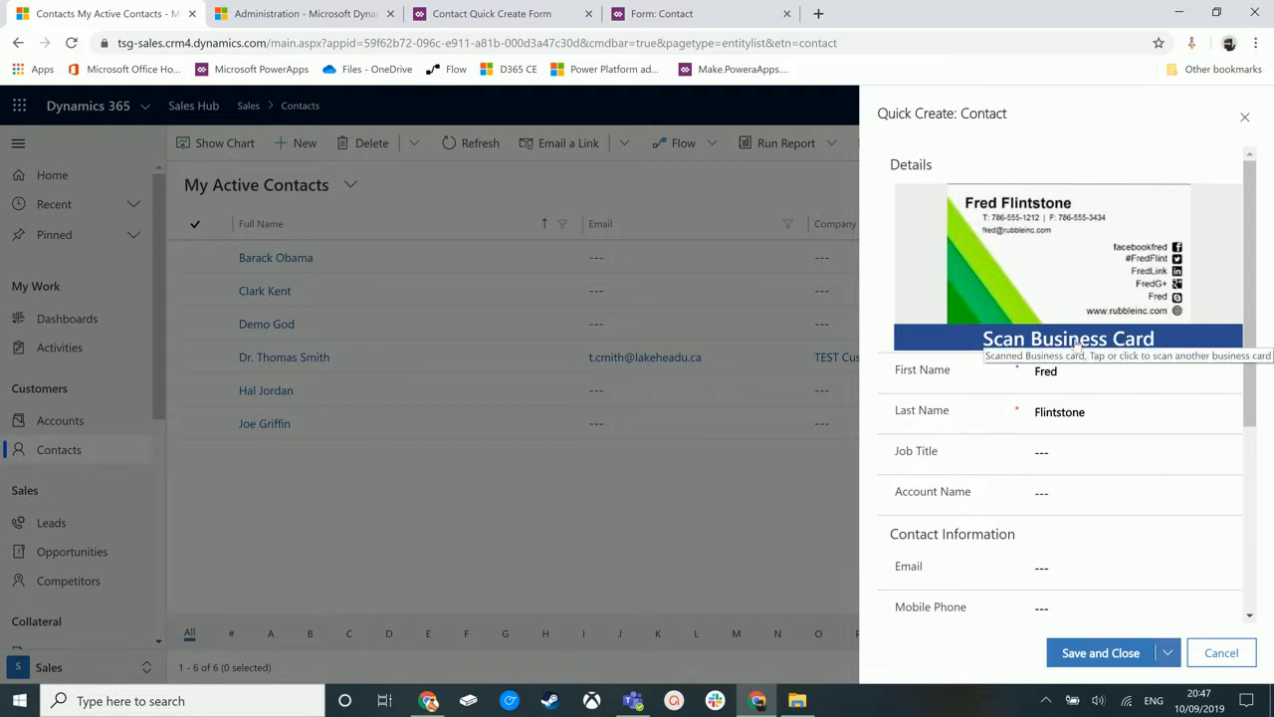
left_click(1067, 339)
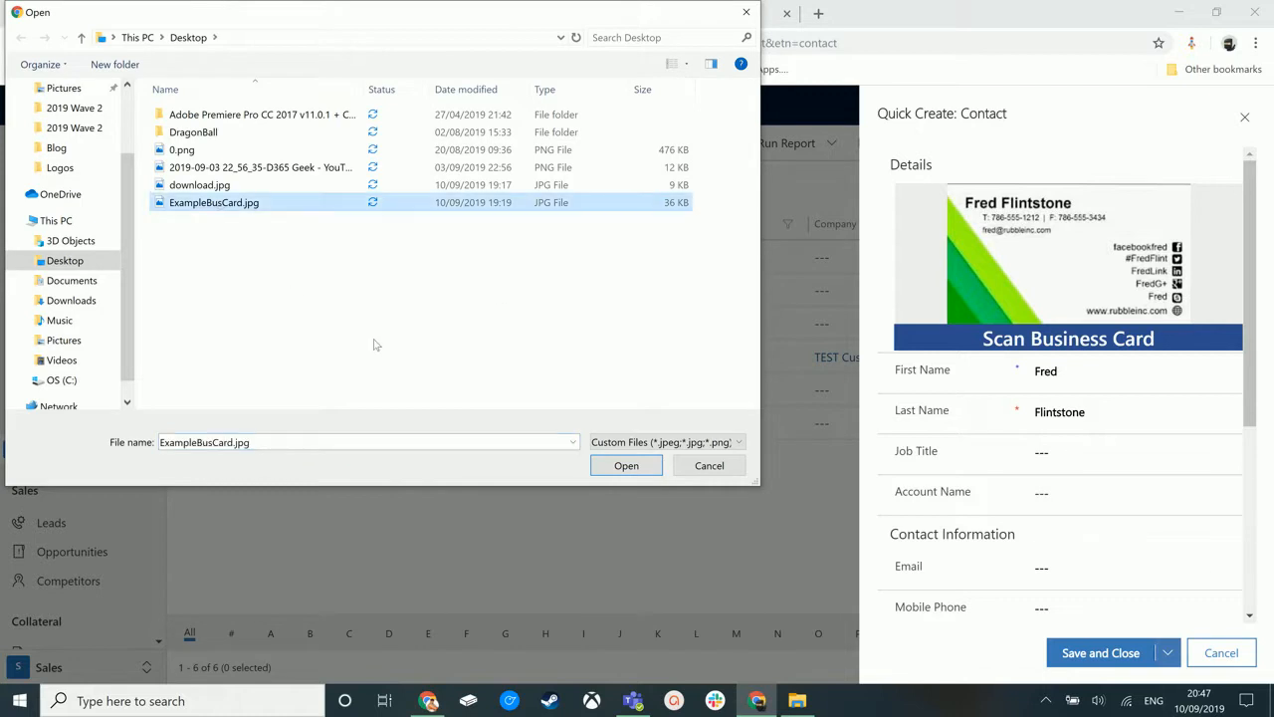
left_click(627, 465)
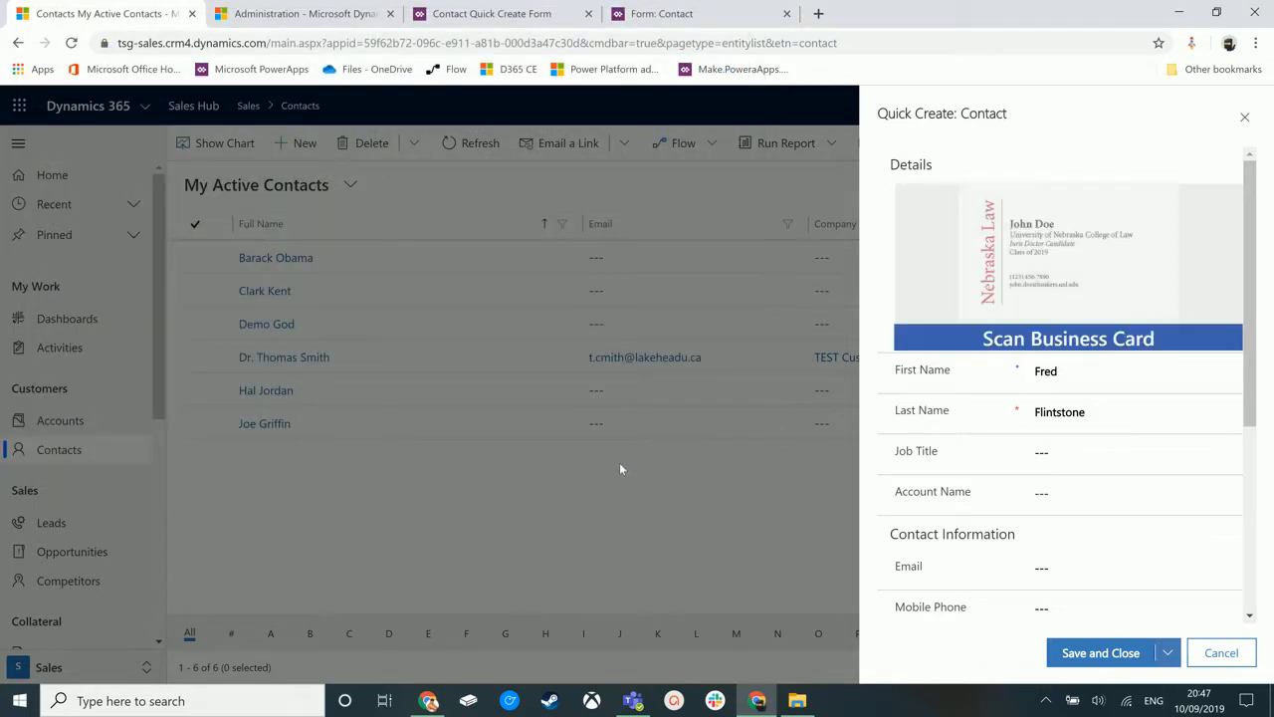
left_click(1067, 338)
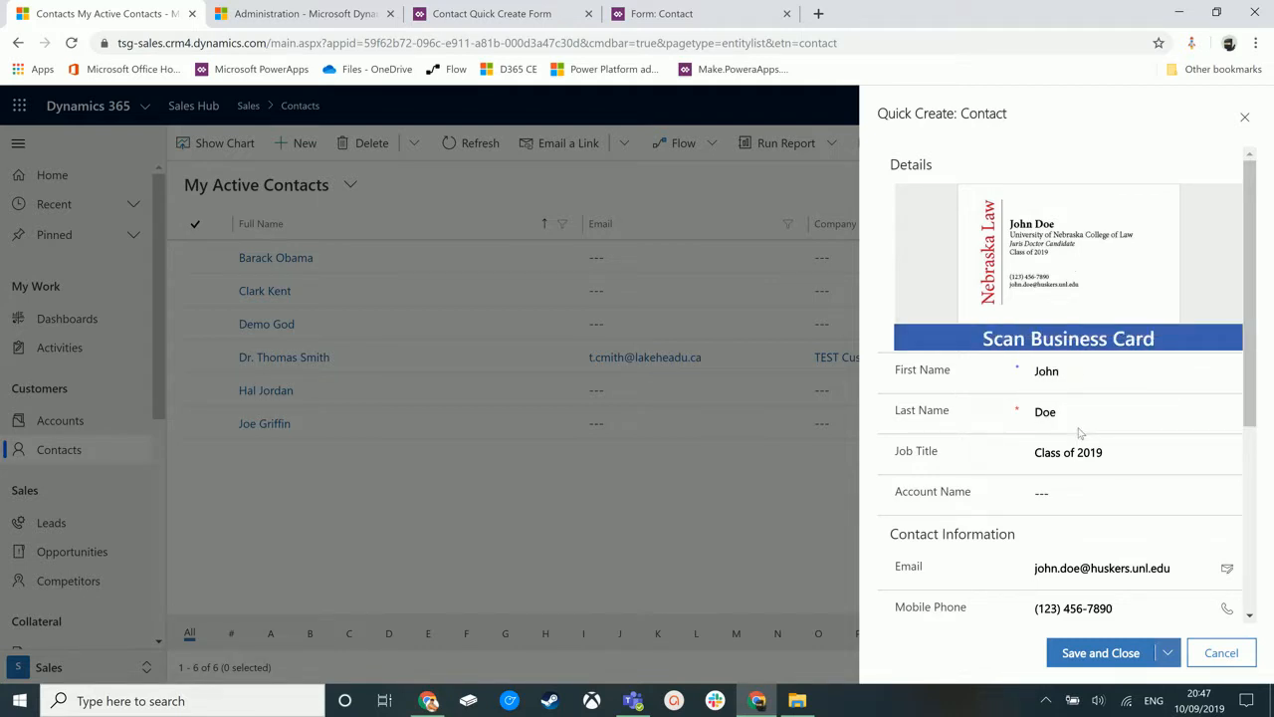
mouse_move(1016, 465)
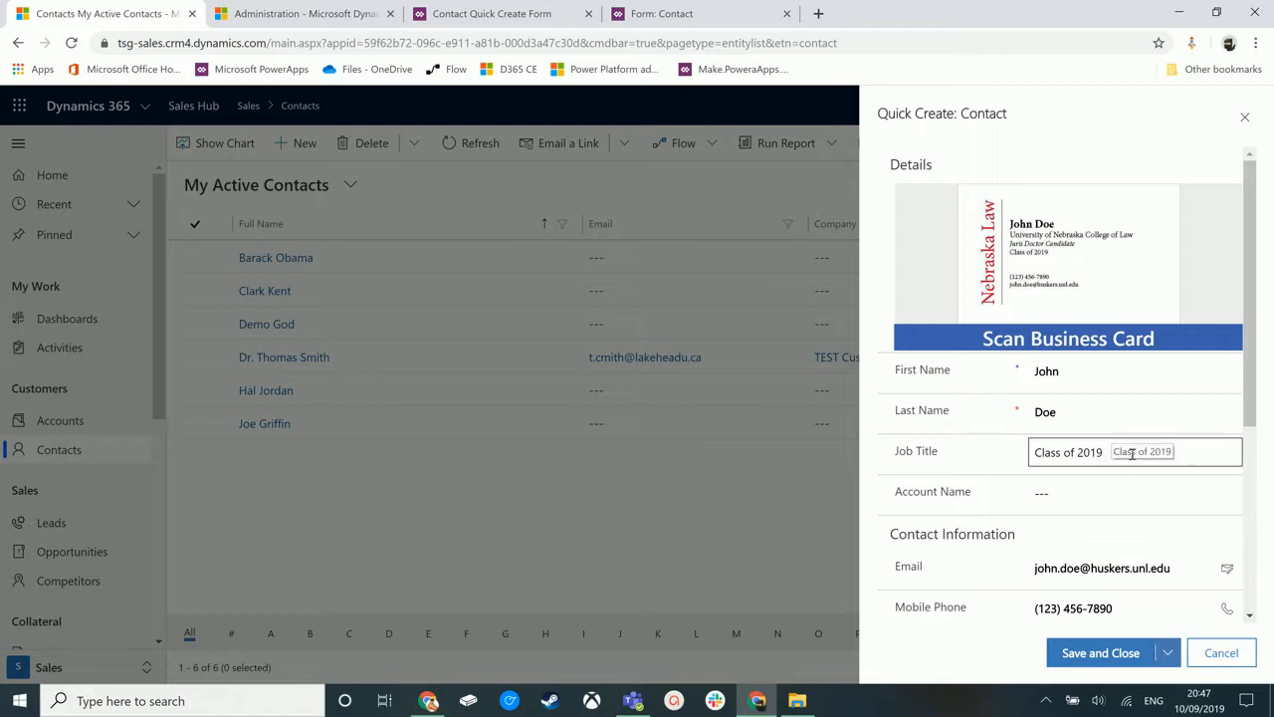
scroll("down", 3)
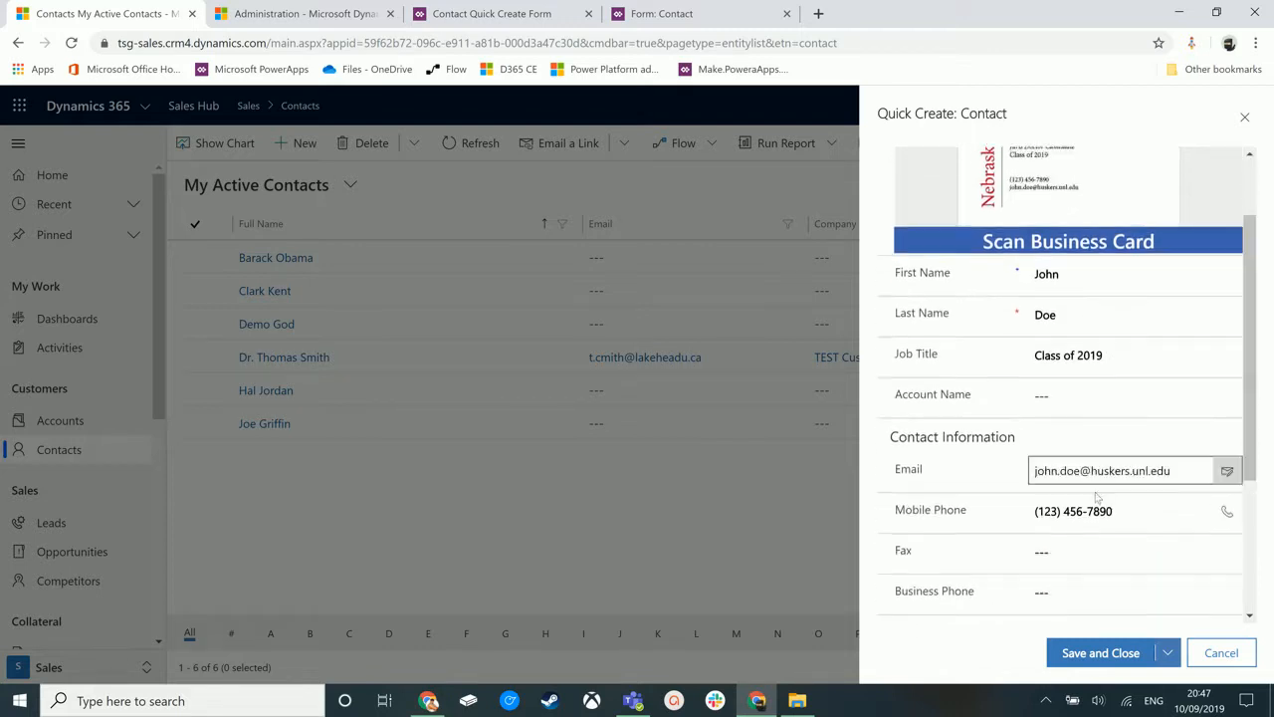
left_click(1115, 511)
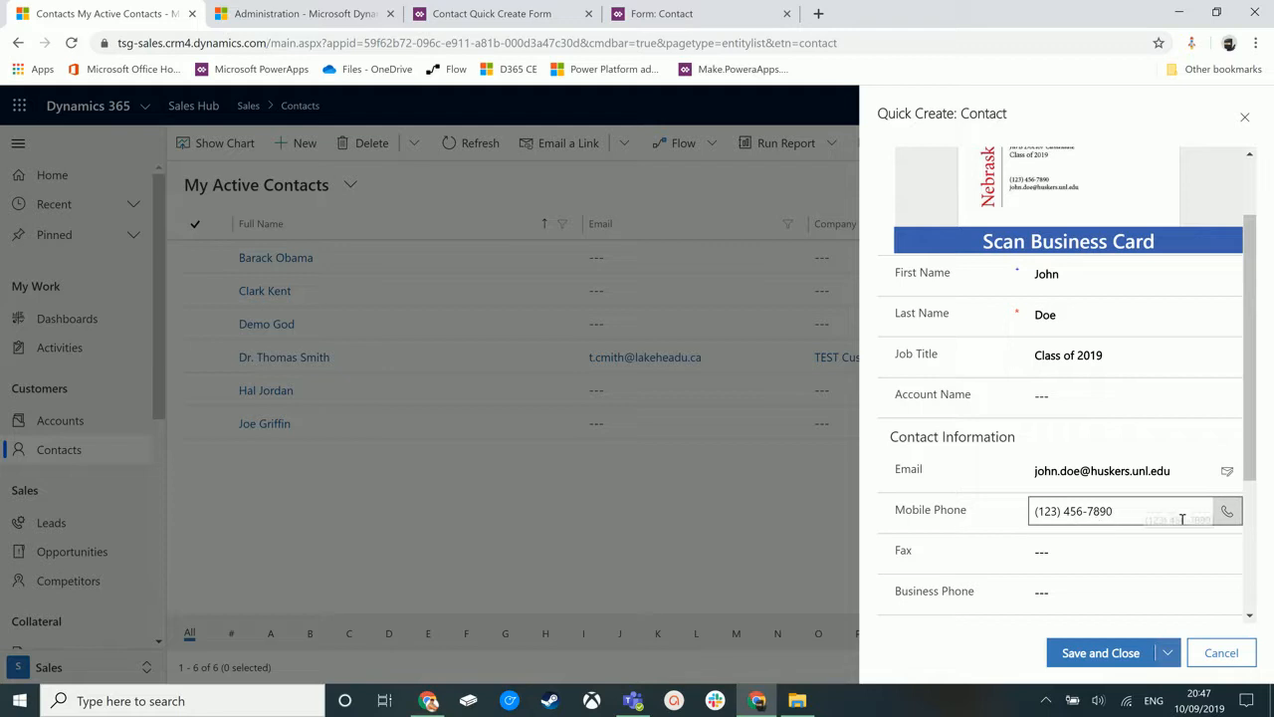
scroll("down", 3)
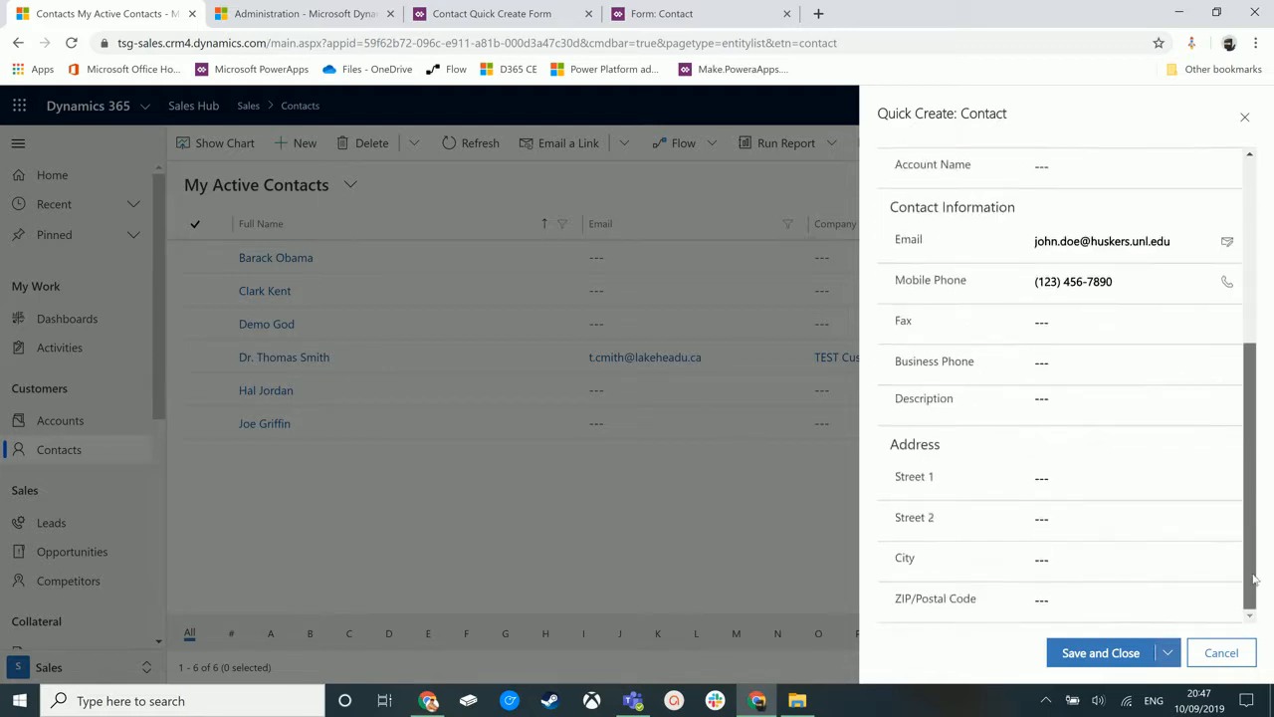
scroll("up", 3)
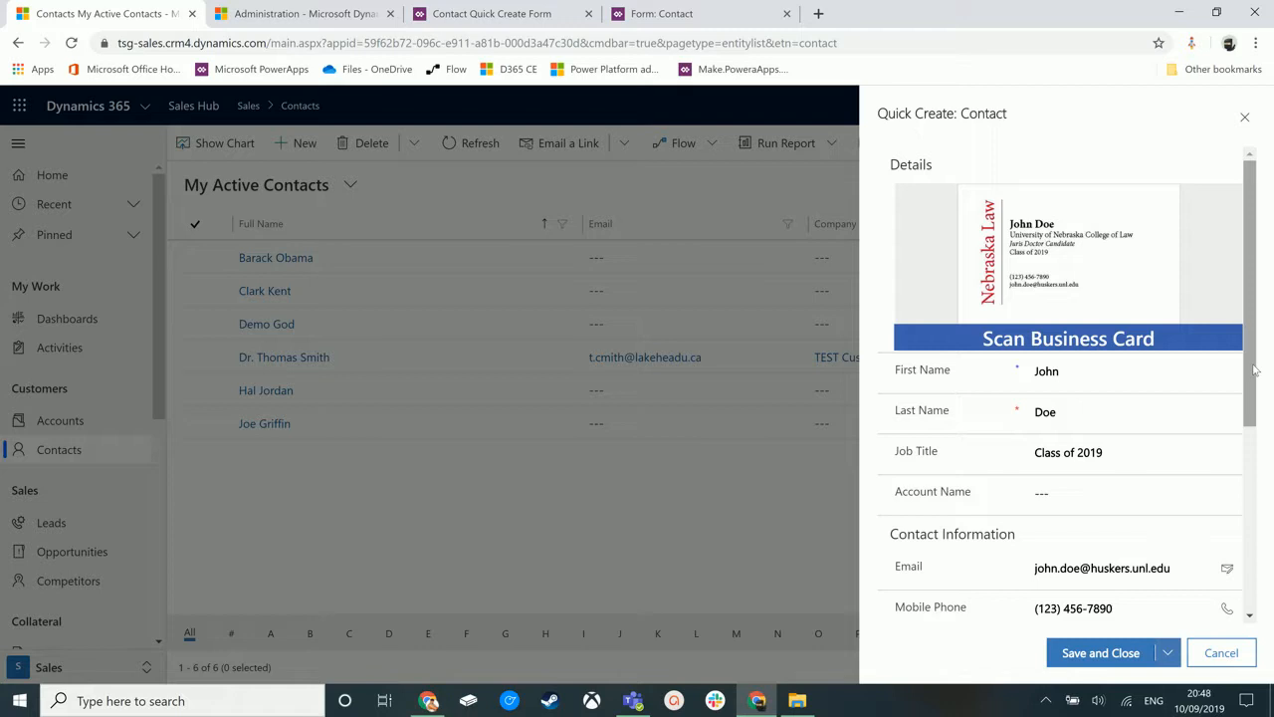
left_click(1135, 411)
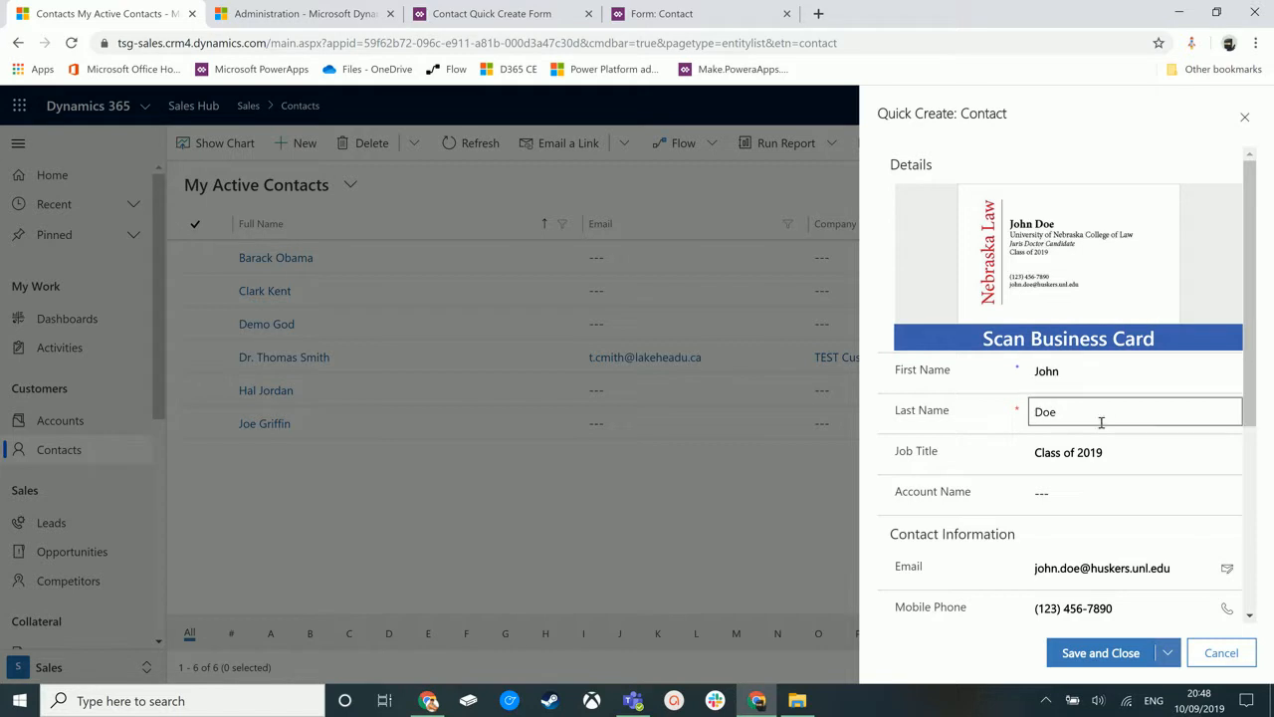
Save and close the new John Doe contact, then view his saved record.
left_click(1100, 652)
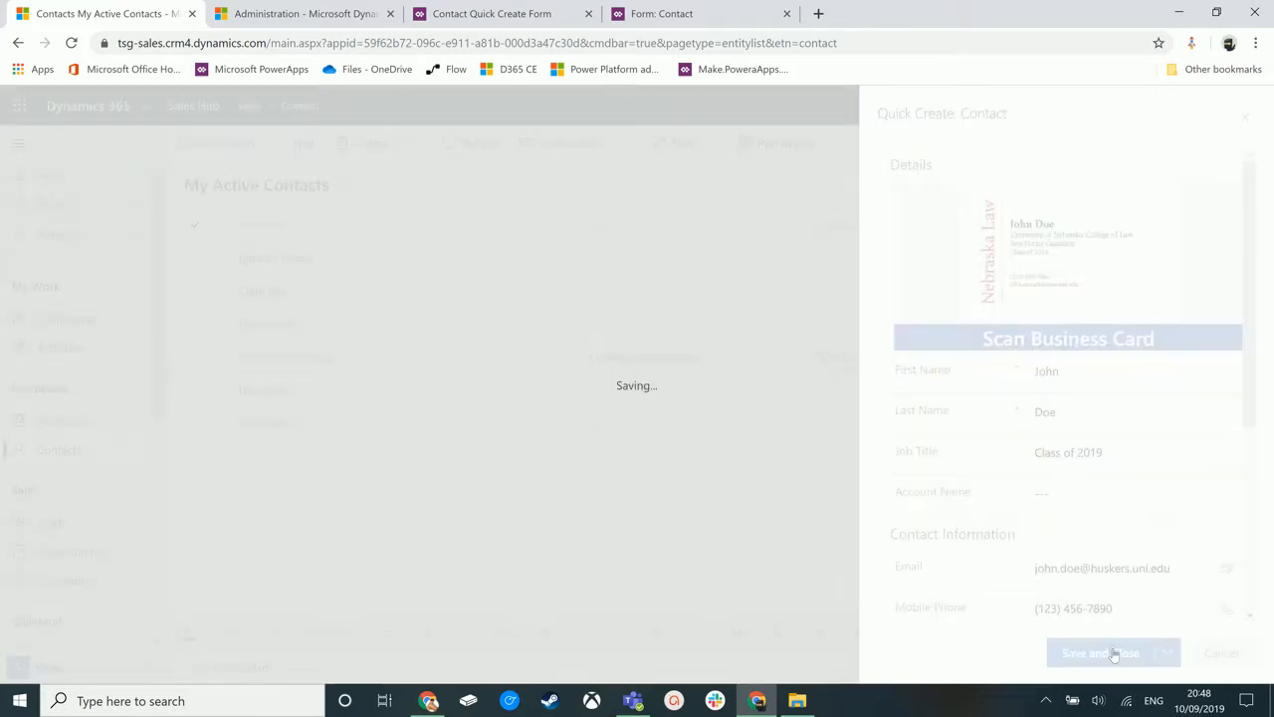
left_click(1095, 652)
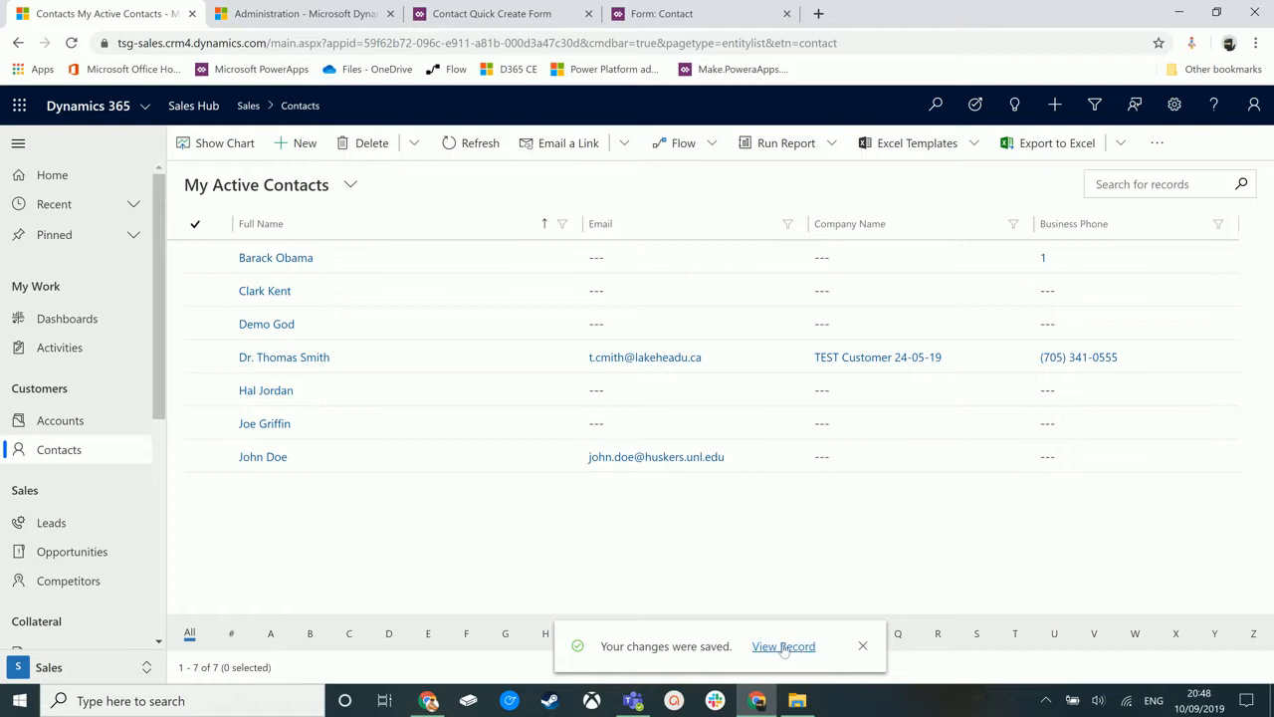
left_click(784, 646)
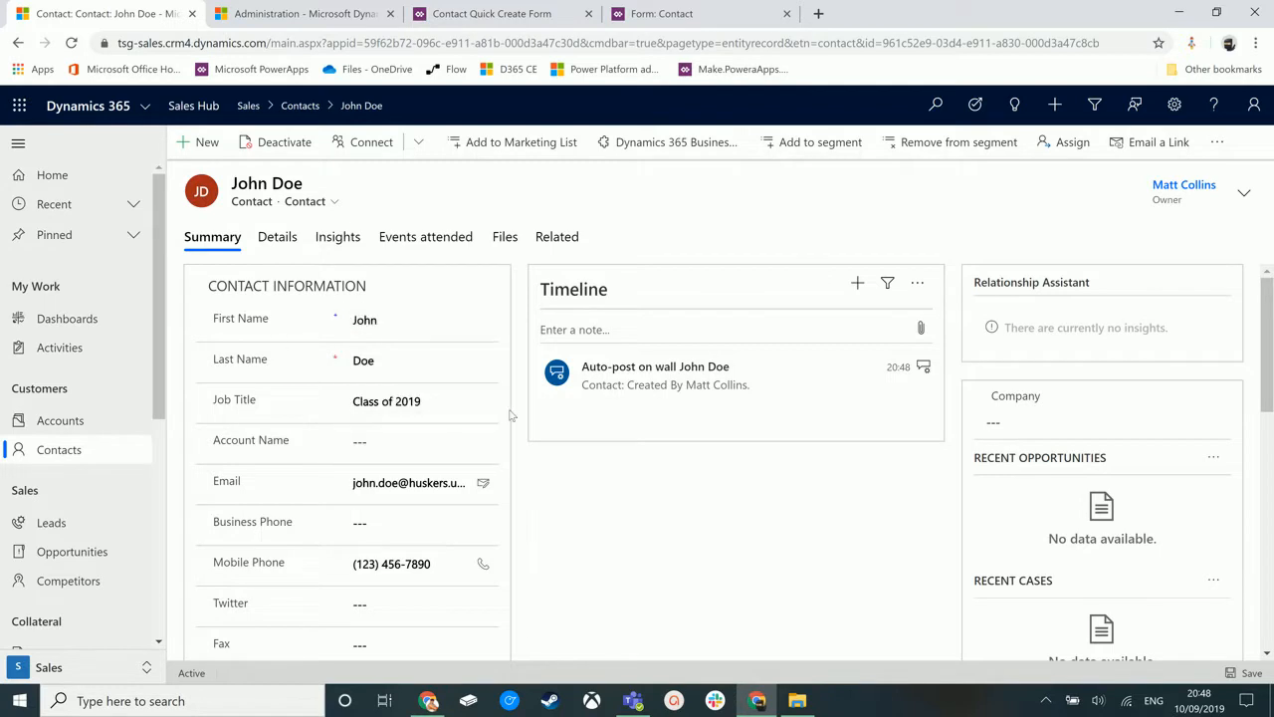
Scroll the Summary tab down to the Business Card section showing the scanned card image.
scroll("down", 3)
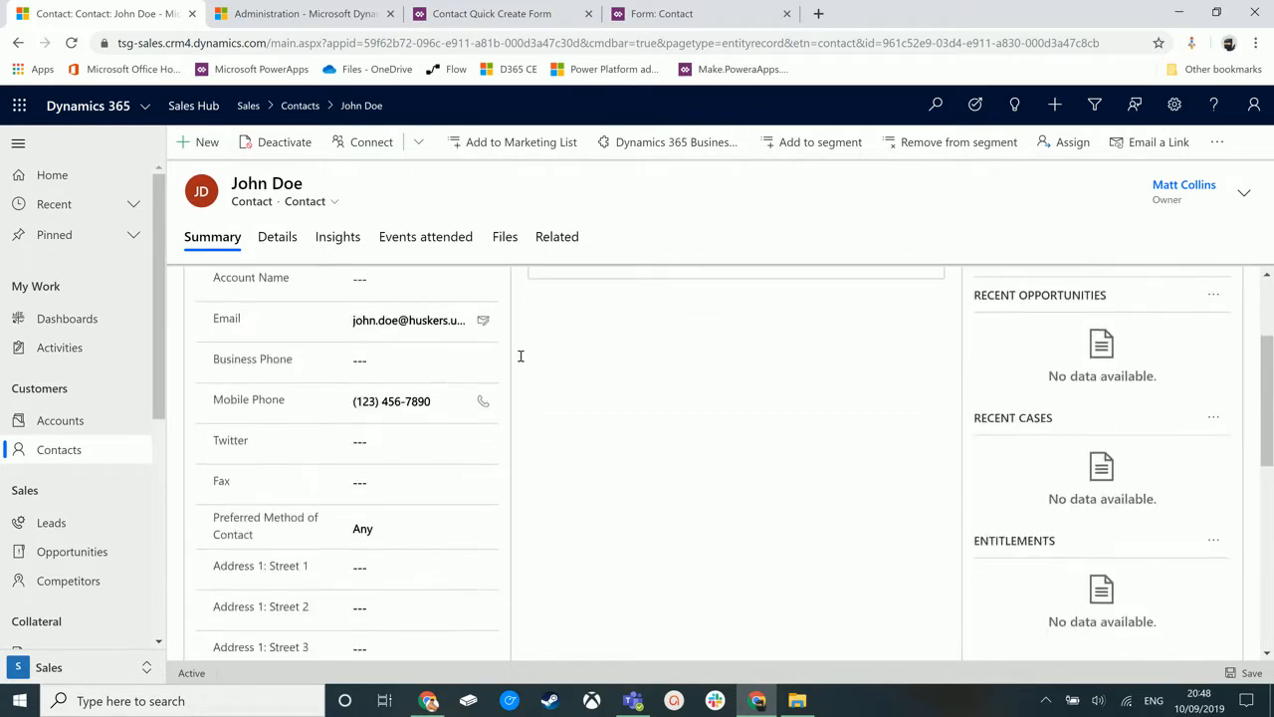
scroll("down", 3)
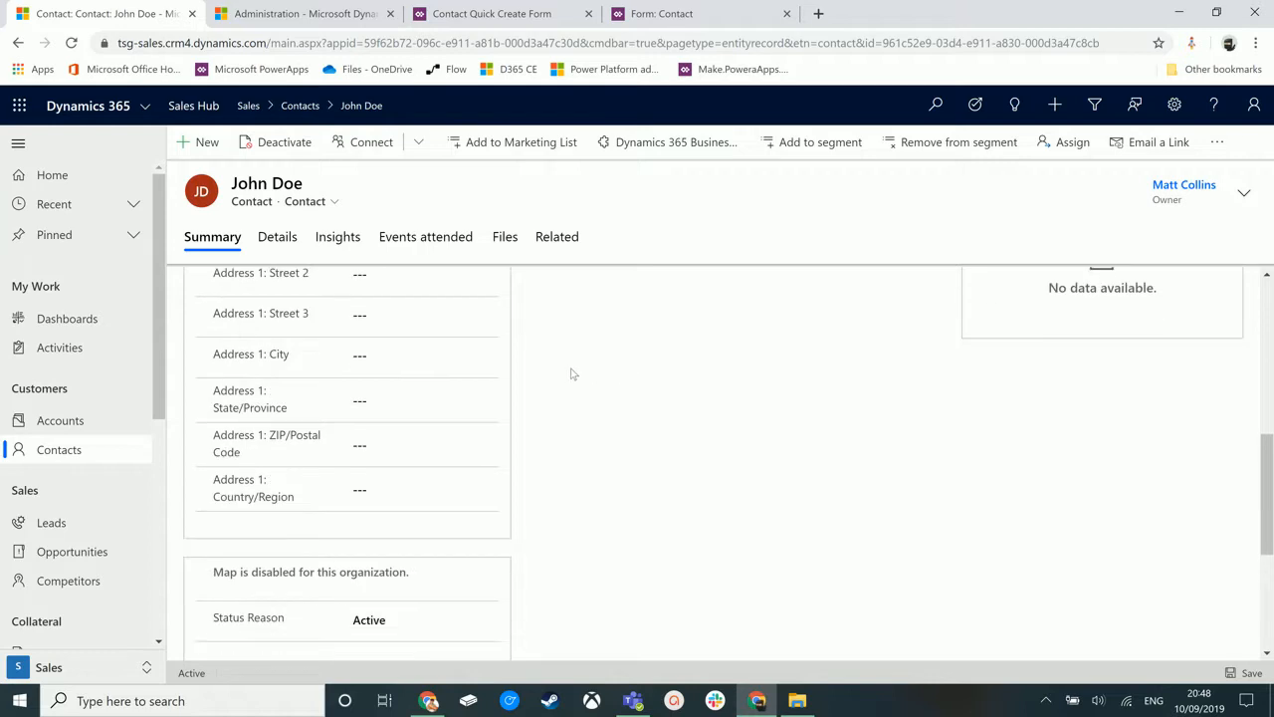
scroll("down", 3)
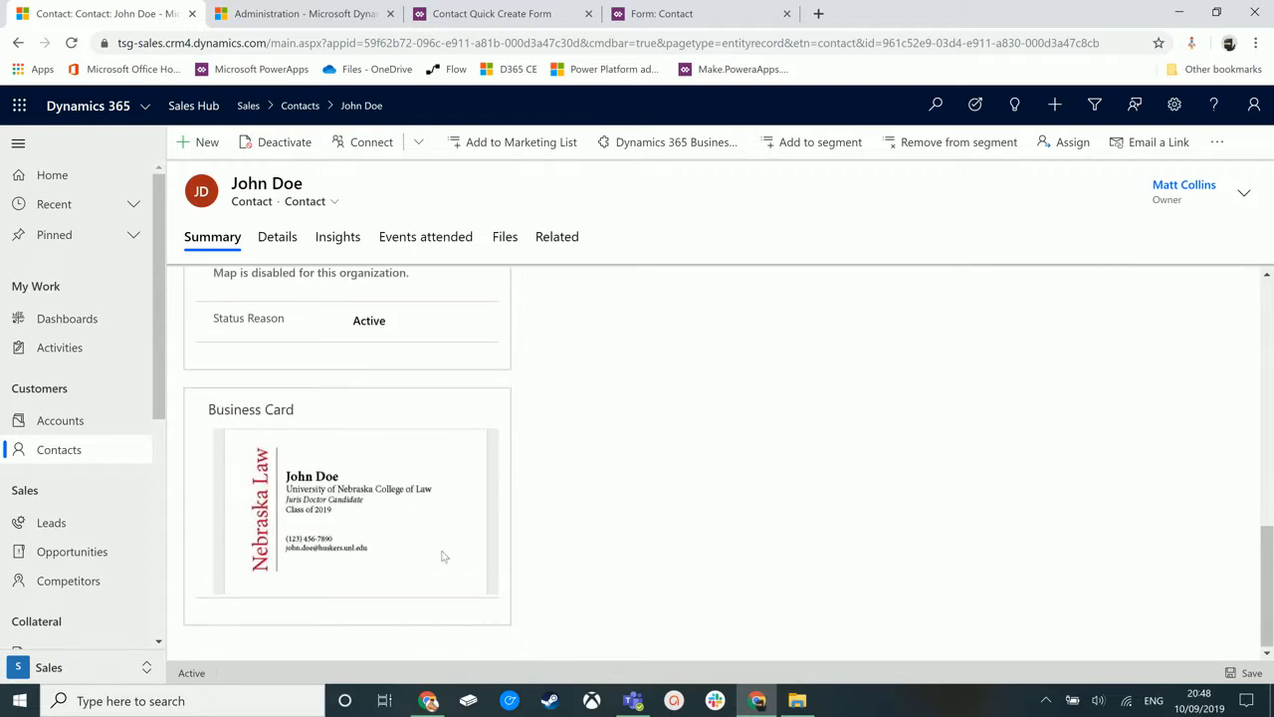
mouse_move(338, 619)
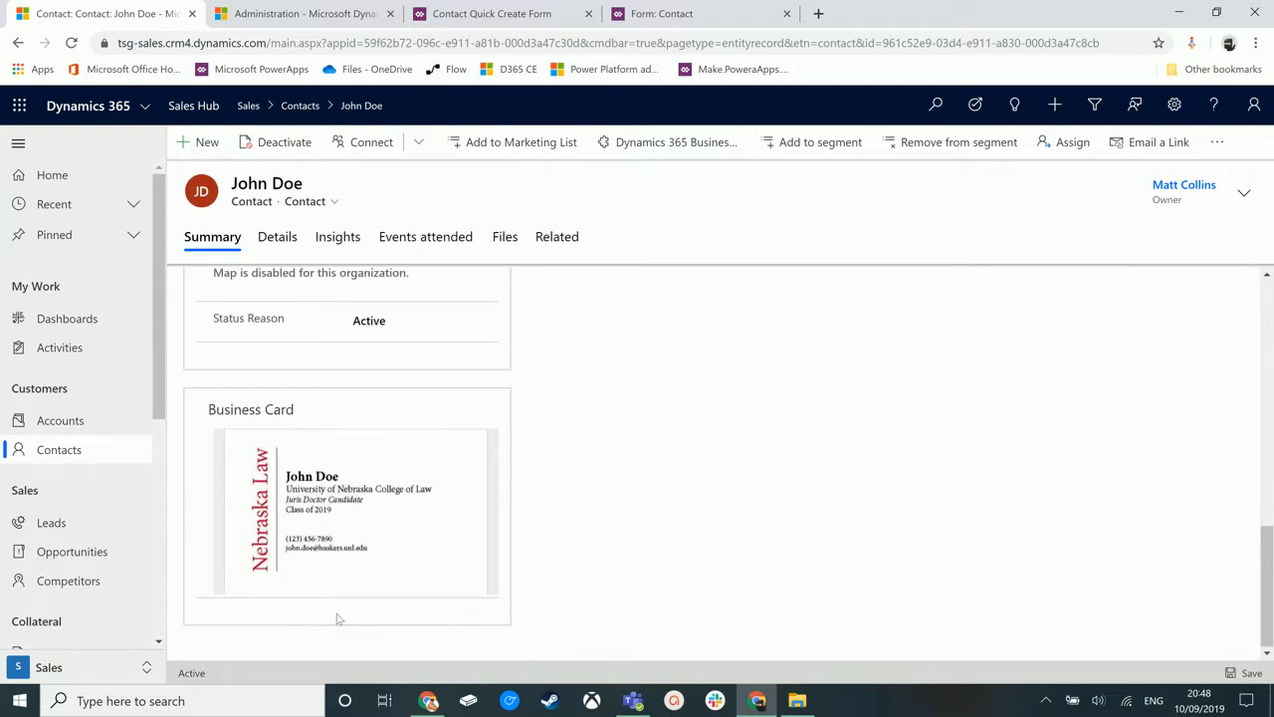
mouse_move(282, 438)
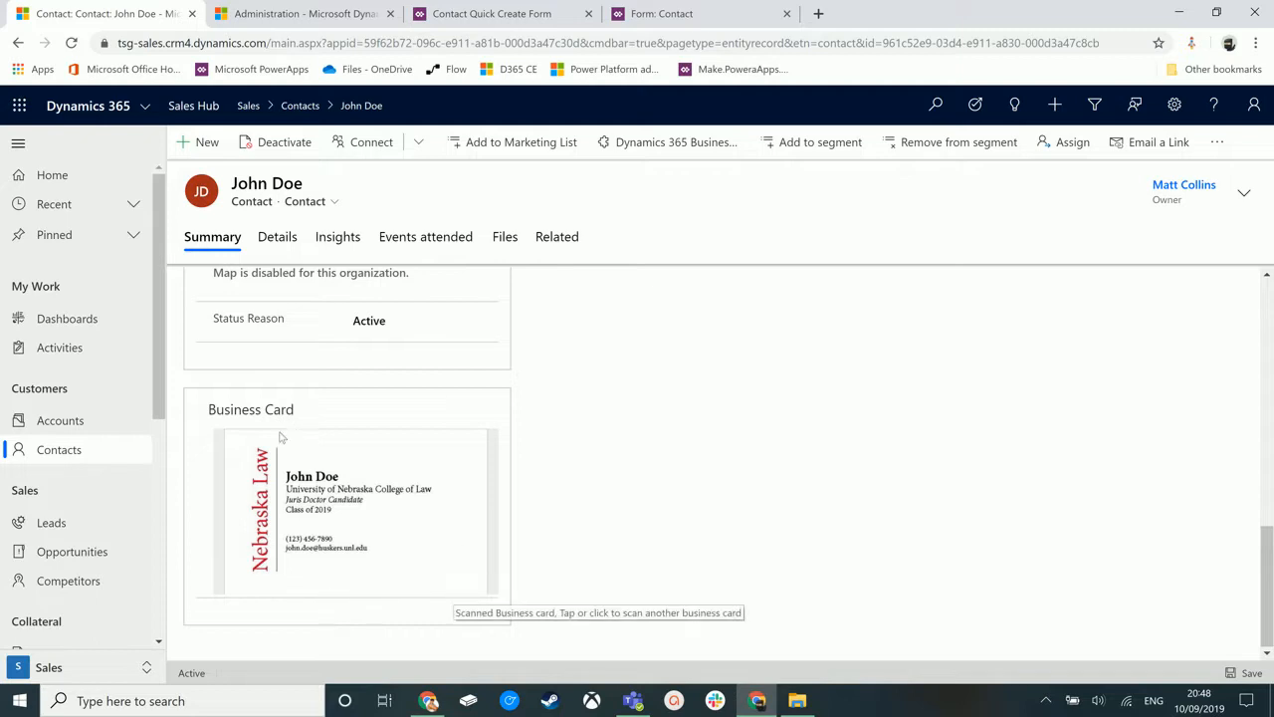
mouse_move(299, 458)
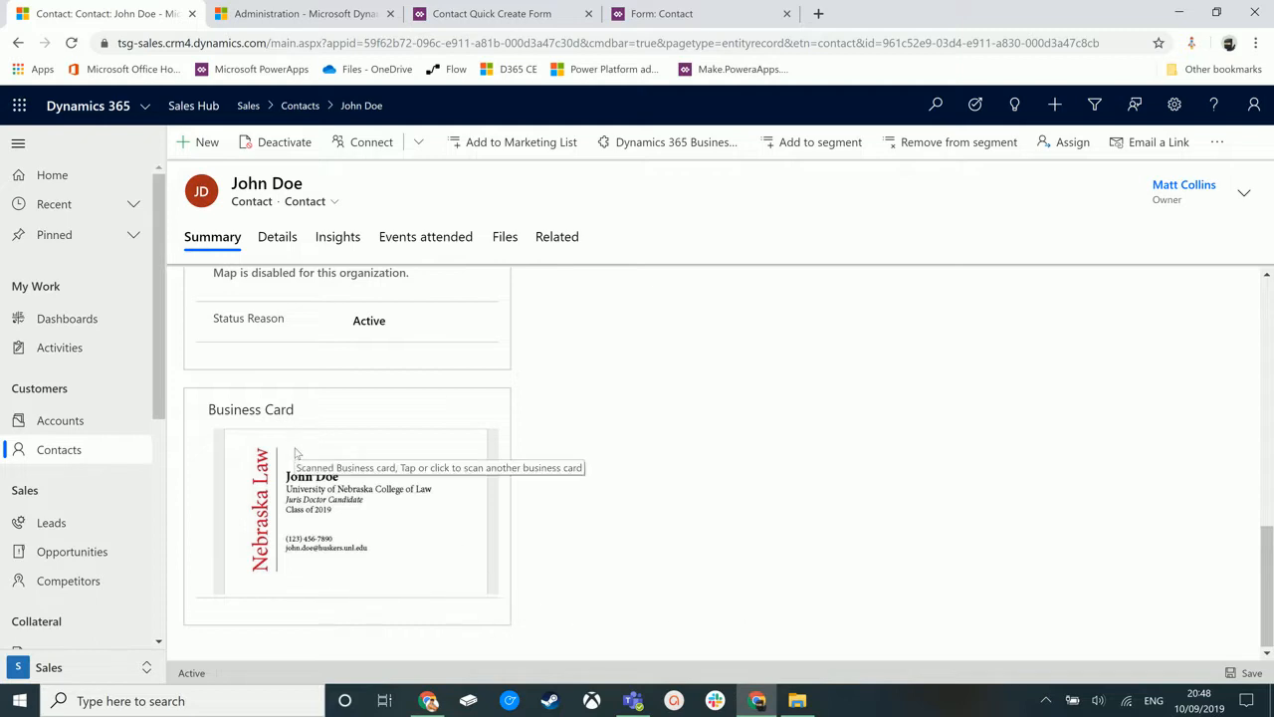
mouse_move(538, 440)
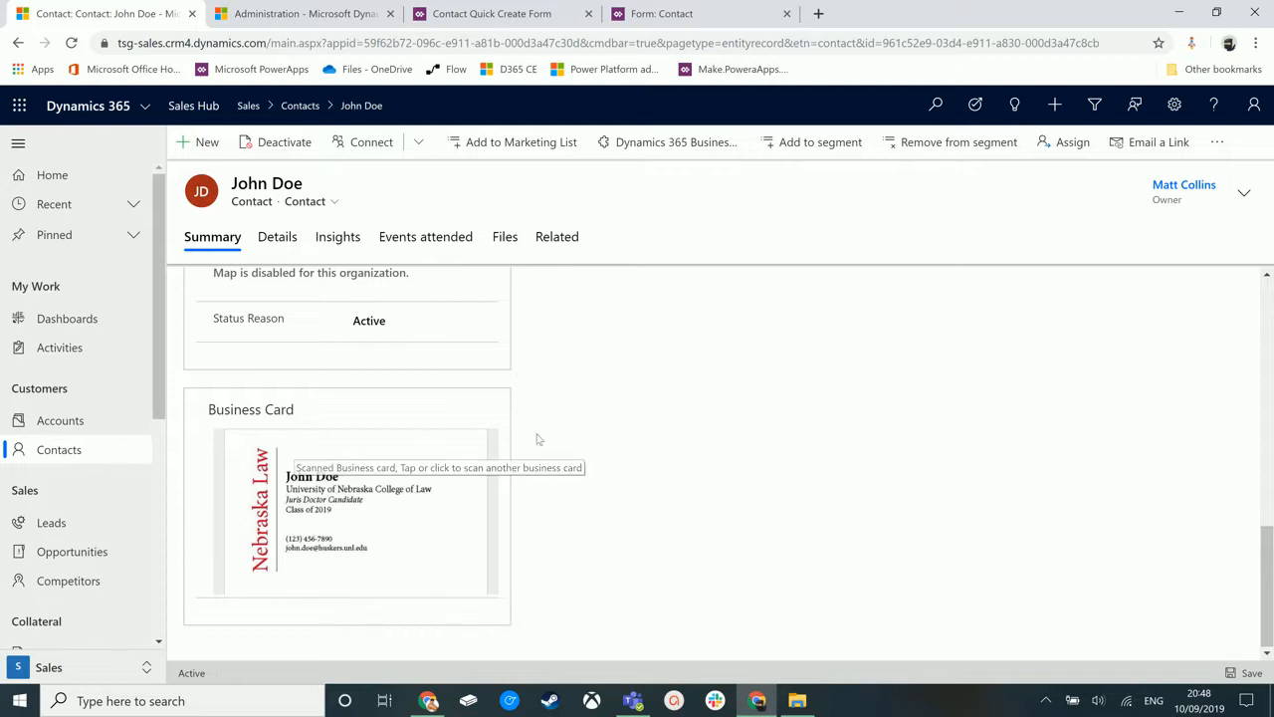
mouse_move(426, 420)
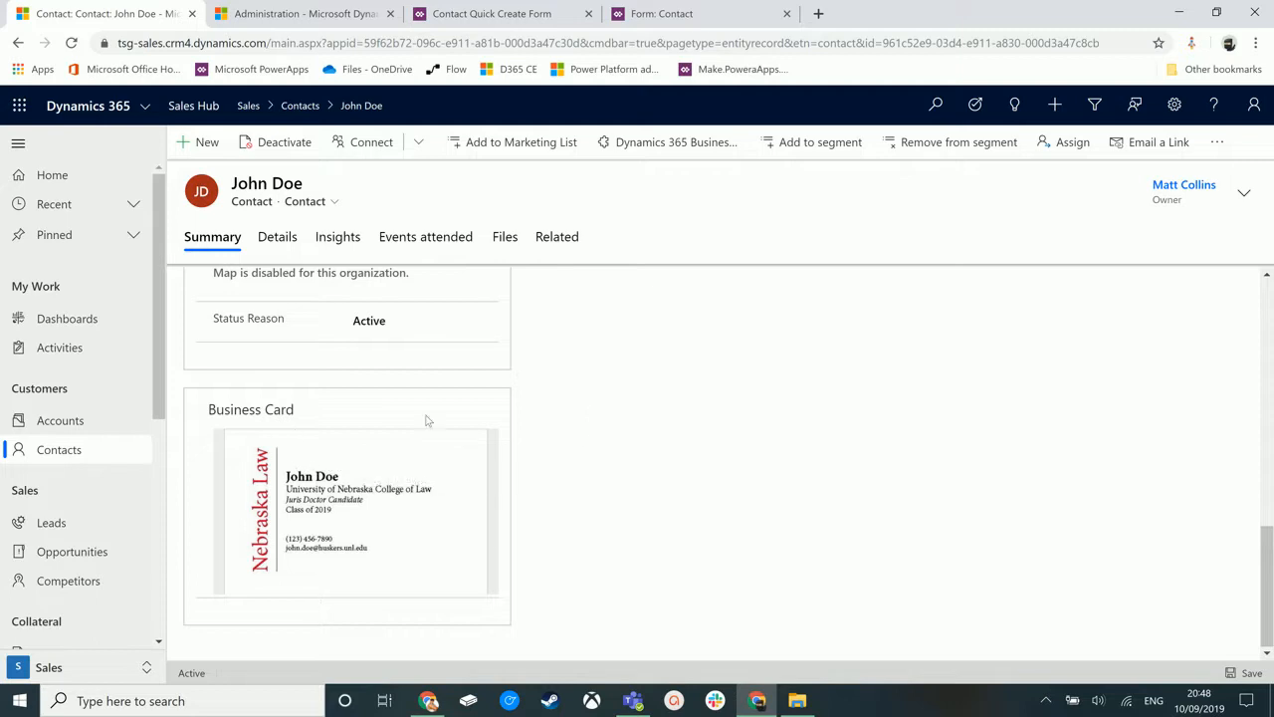
mouse_move(548, 545)
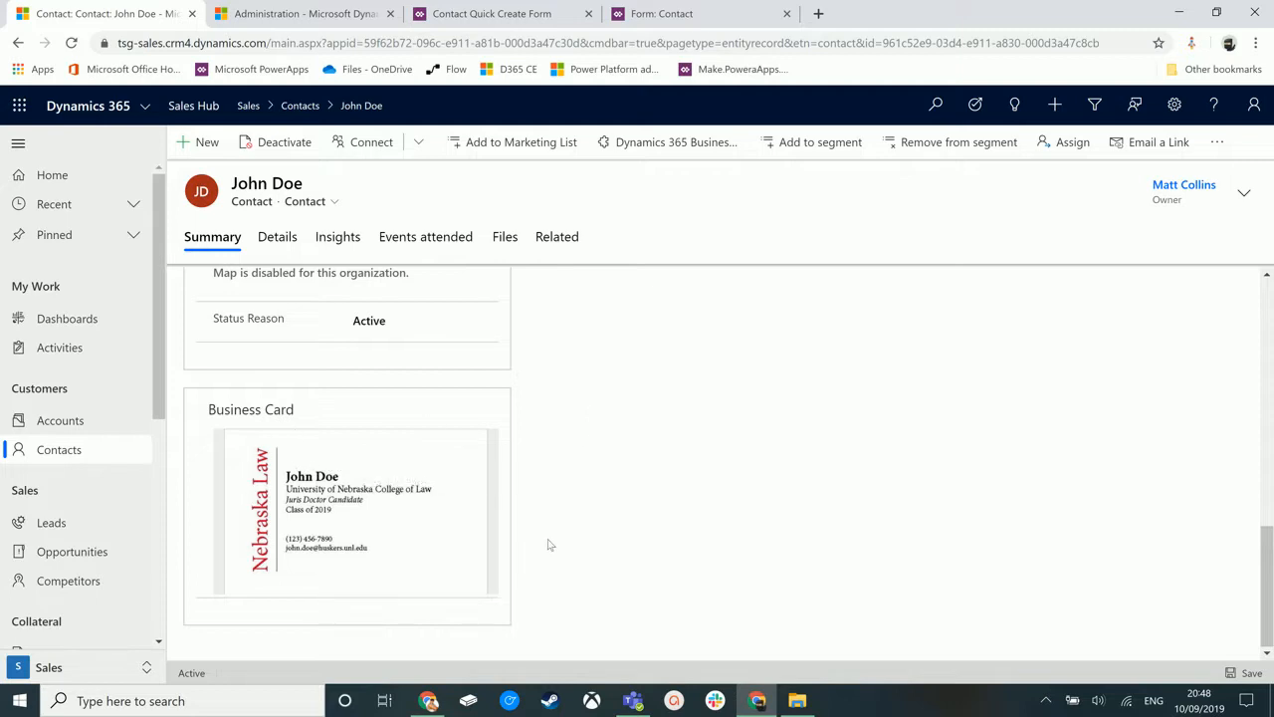
mouse_move(327, 608)
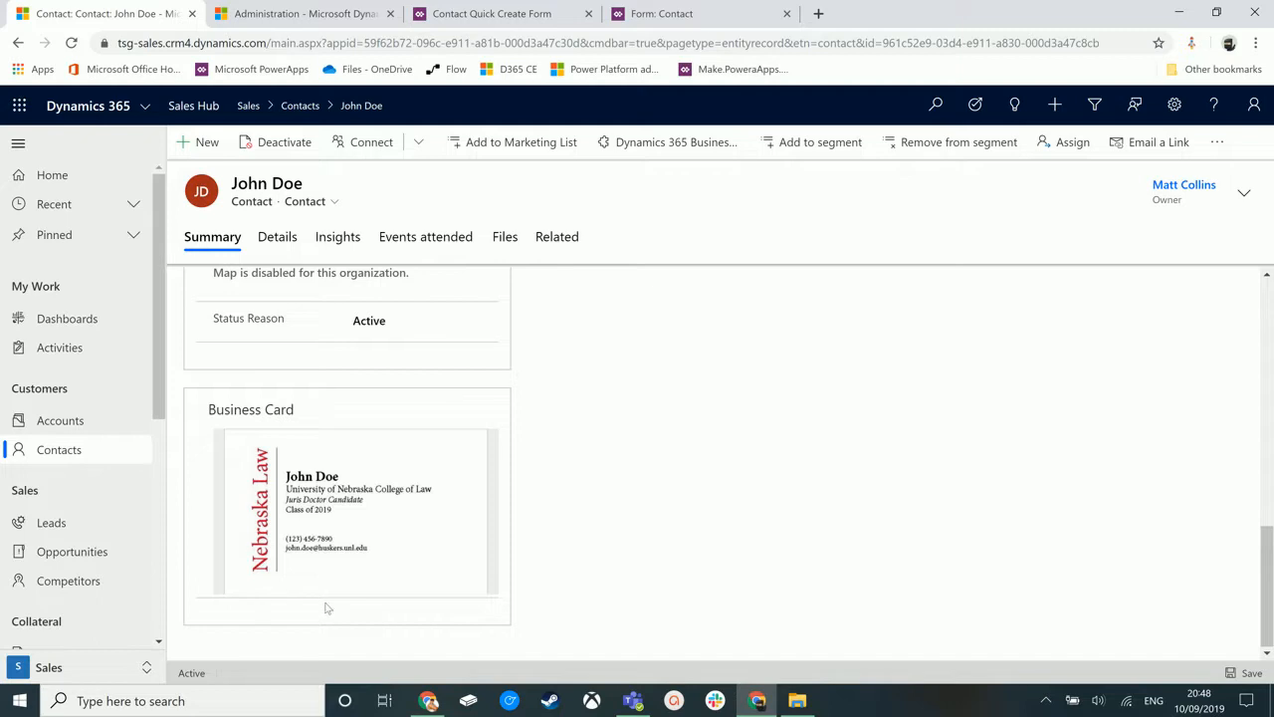
mouse_move(336, 402)
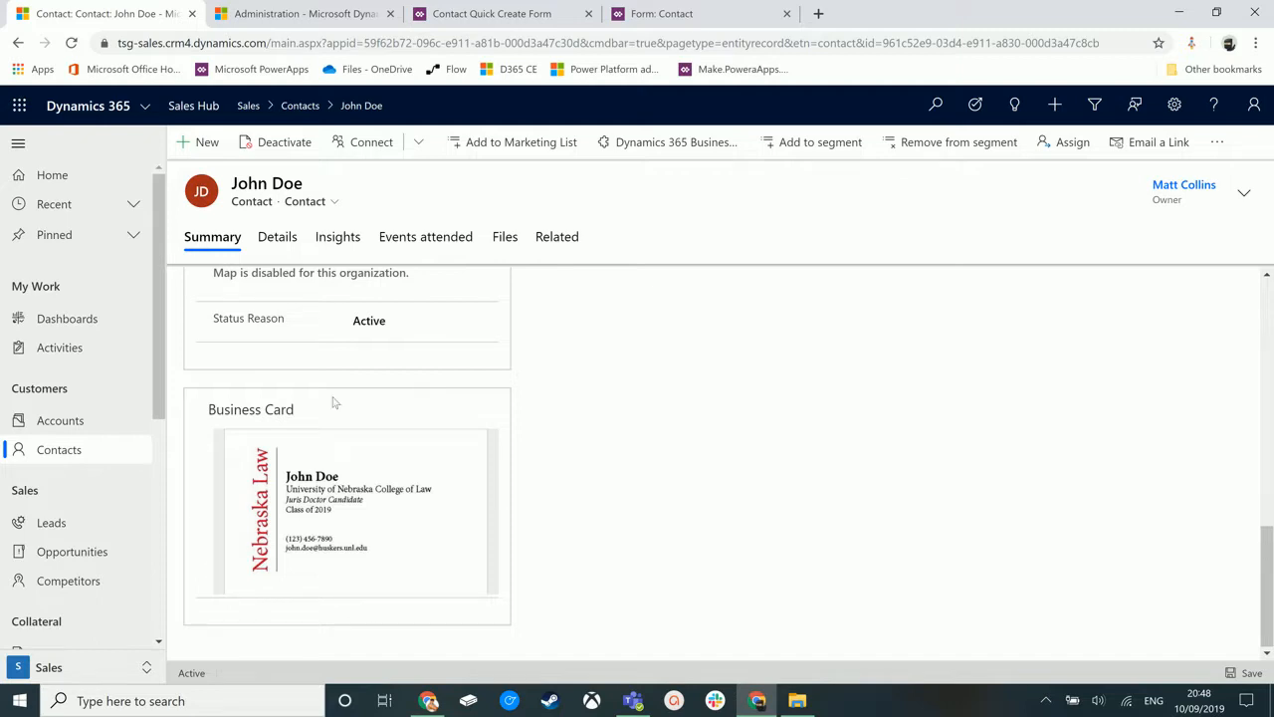
mouse_move(599, 469)
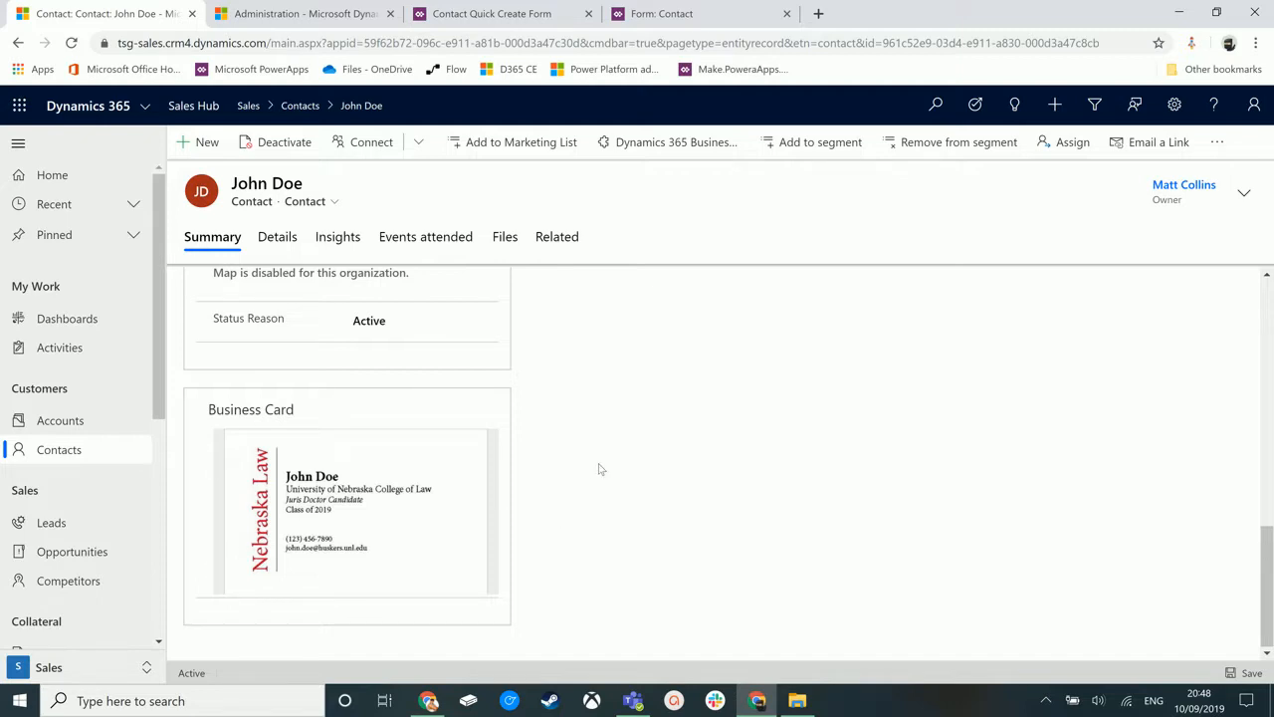